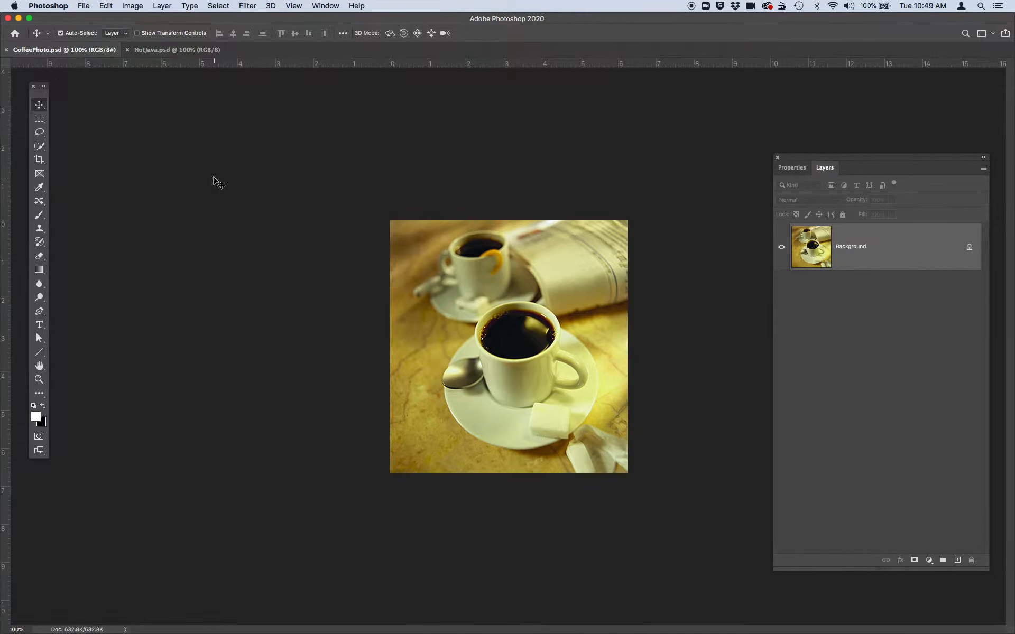
pyautogui.moveTo(213, 180)
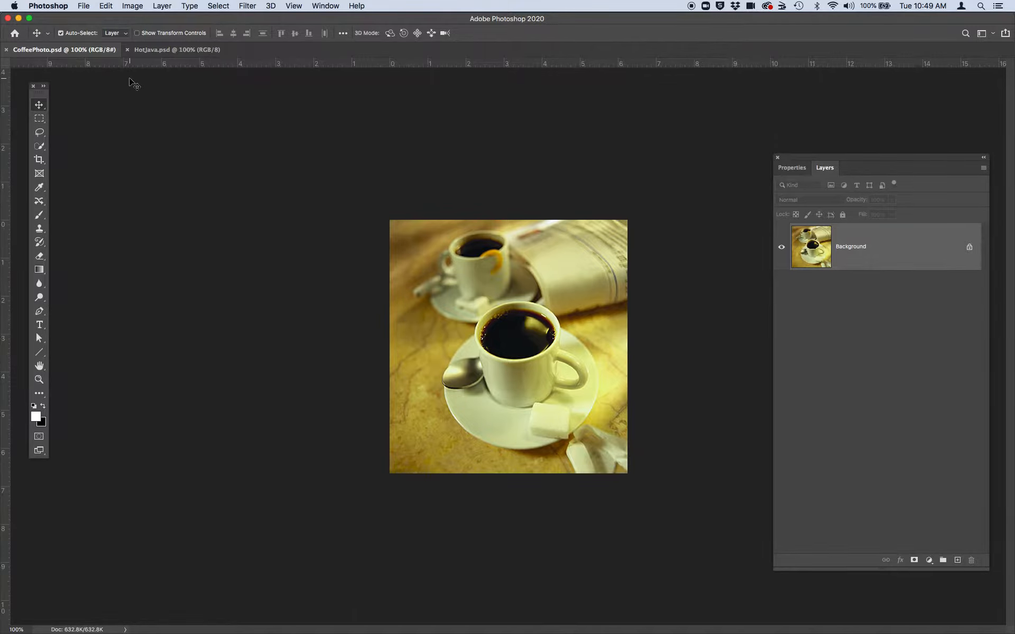
pyautogui.moveTo(229, 162)
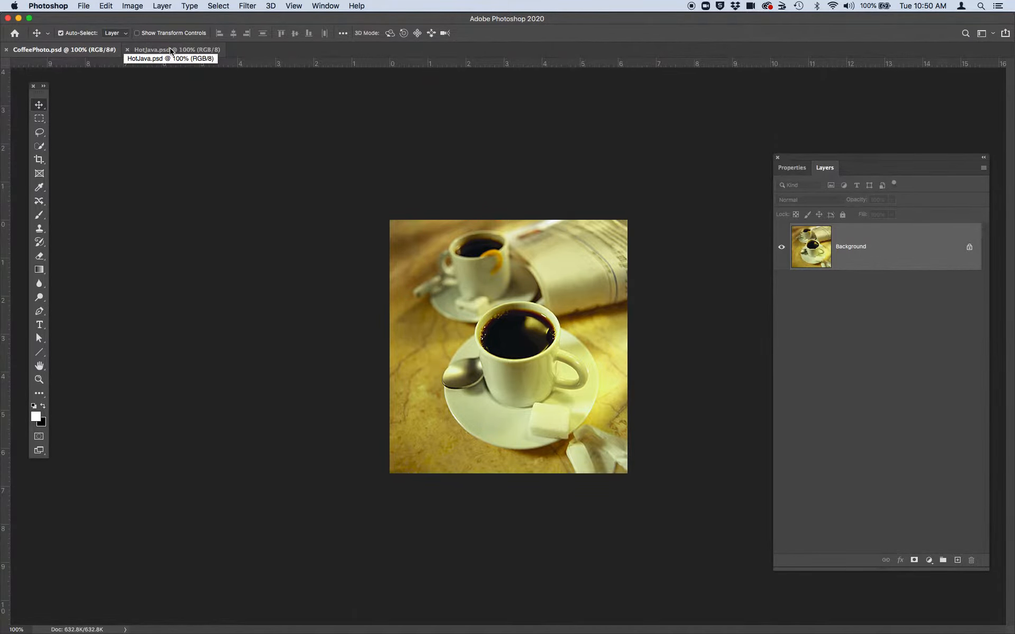
# Bring the HotJava.psd document, with its Hot Java title, to the front
pyautogui.click(175, 50)
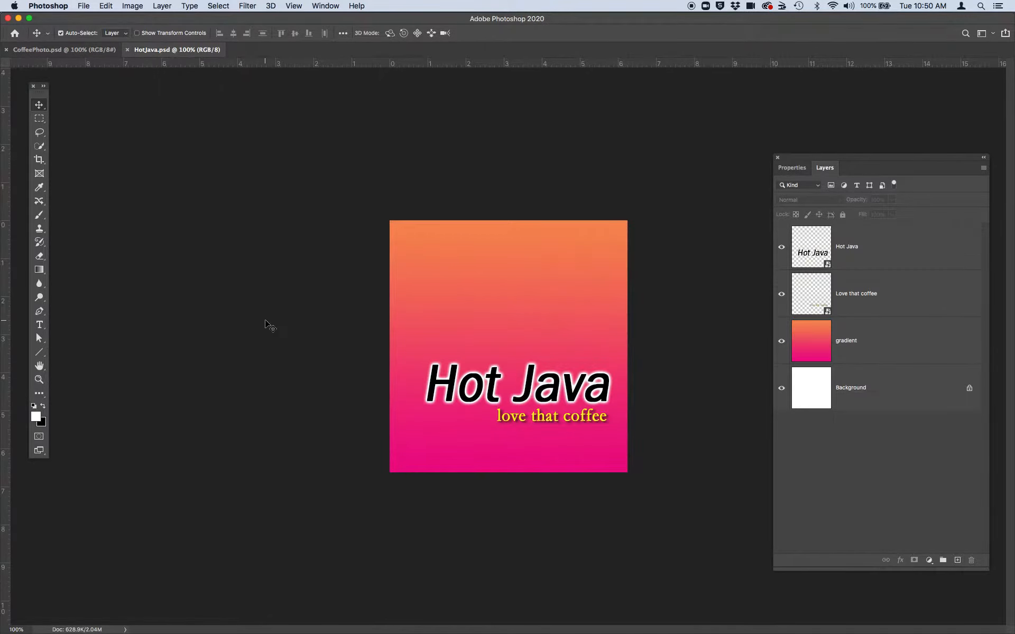
pyautogui.moveTo(824, 180)
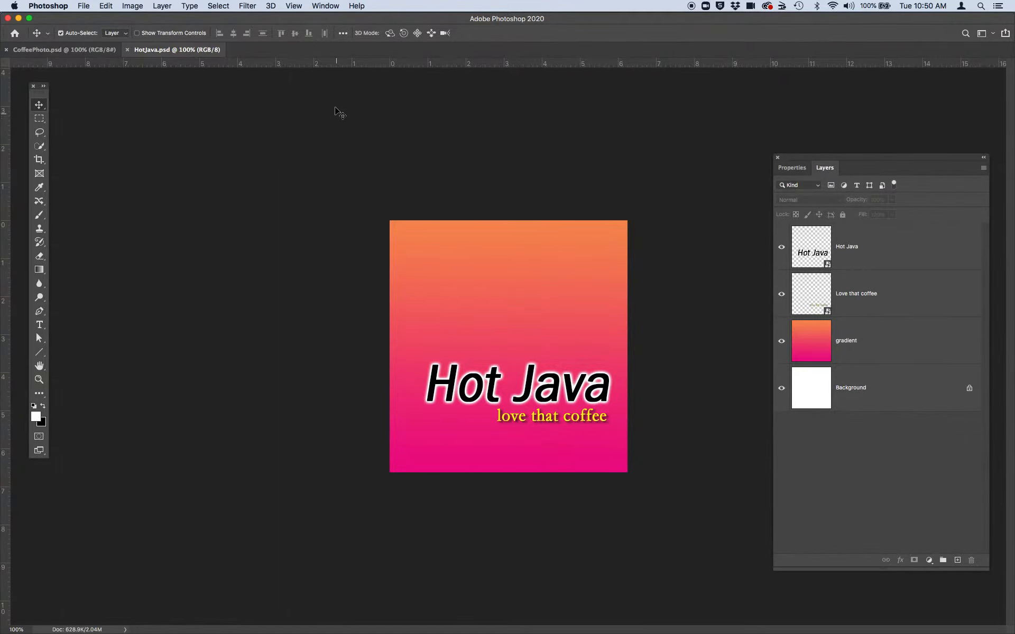
pyautogui.click(325, 6)
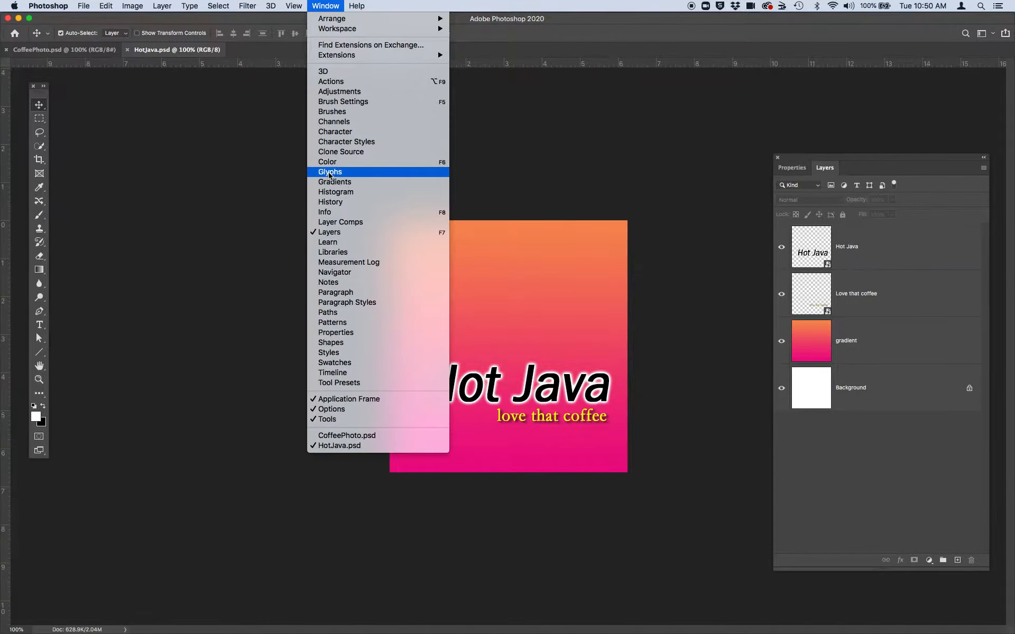
pyautogui.moveTo(348, 231)
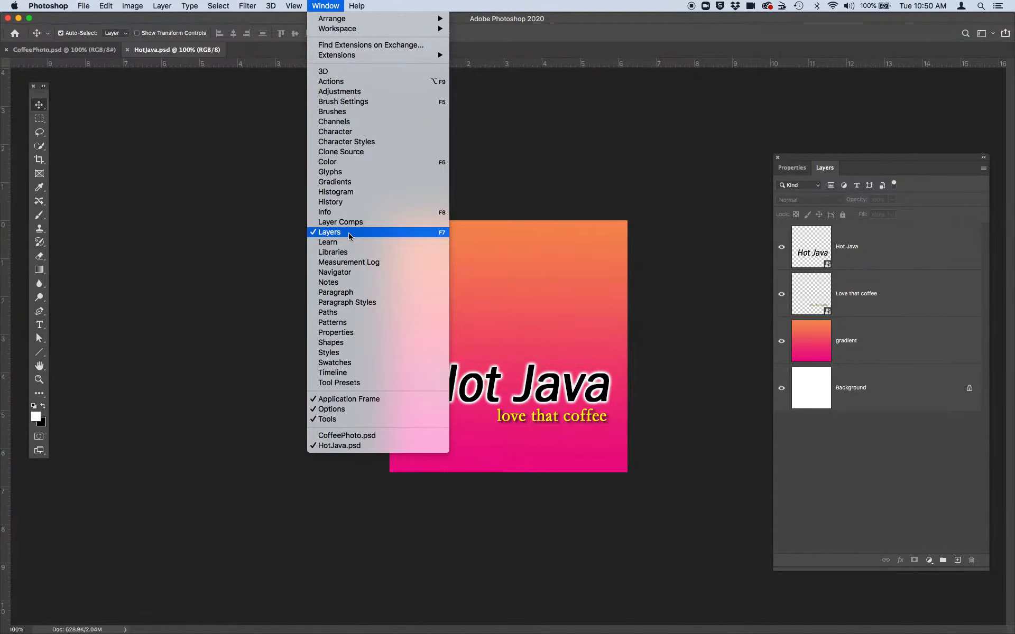
pyautogui.click(328, 233)
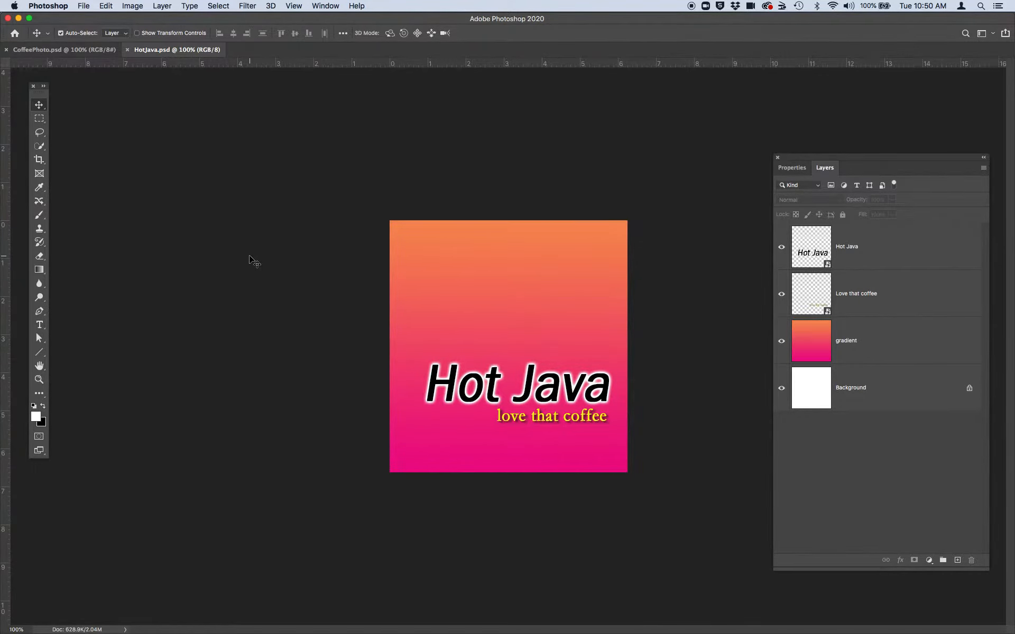
pyautogui.moveTo(268, 266)
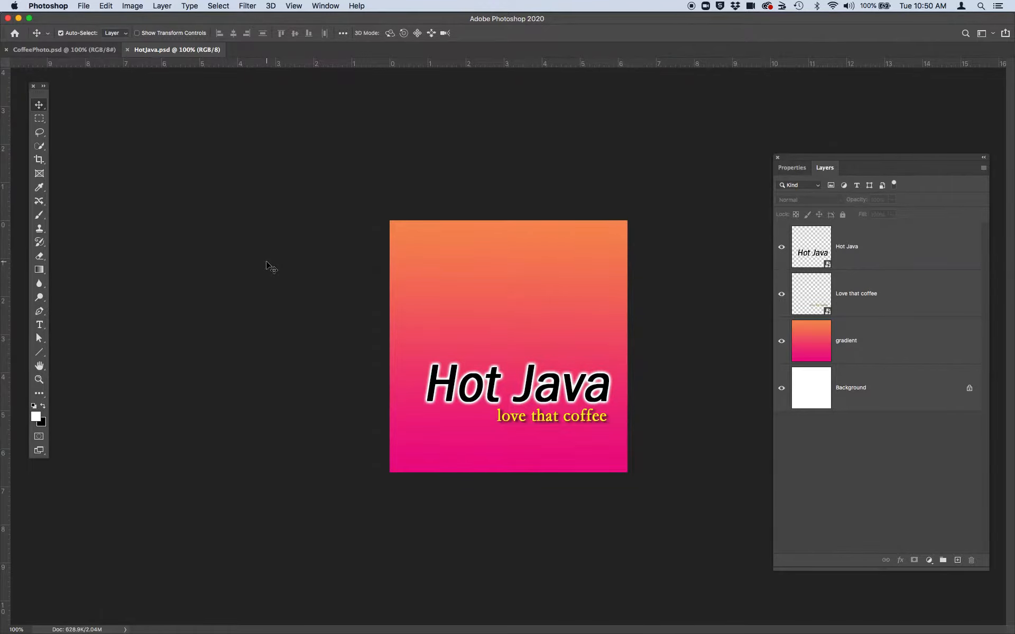
pyautogui.moveTo(304, 177)
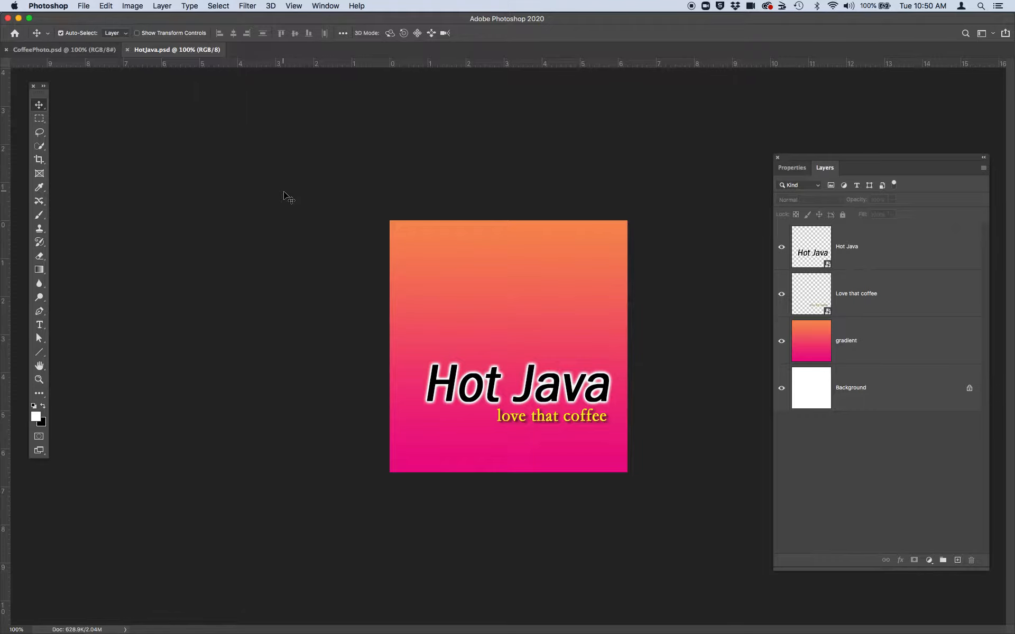
pyautogui.moveTo(294, 6)
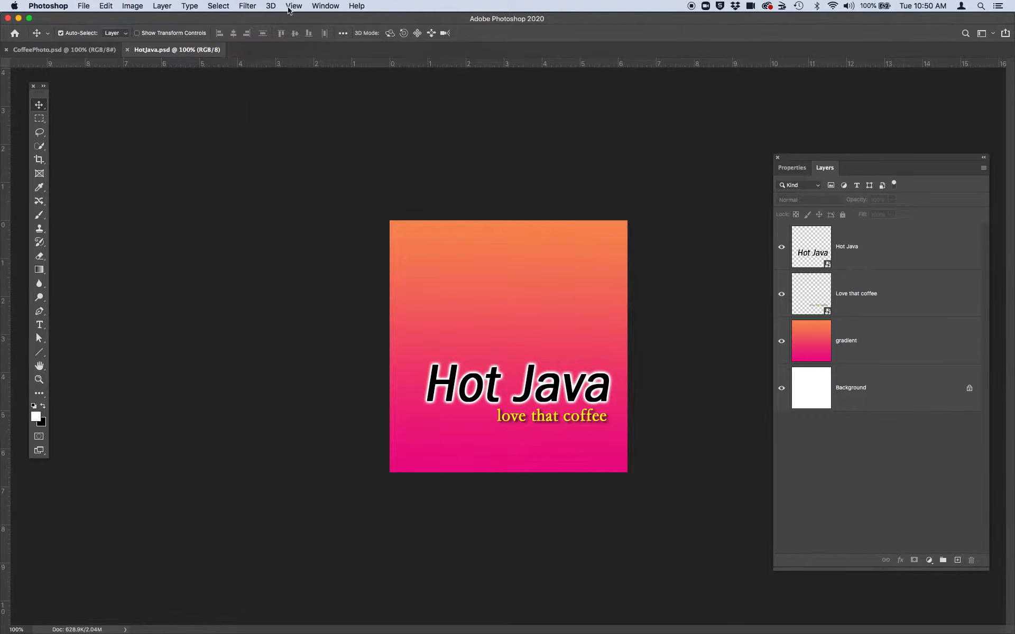
# Arrange HotJava and CoffeePhoto side by side using Window > Arrange > 2-up Vertical
pyautogui.click(325, 6)
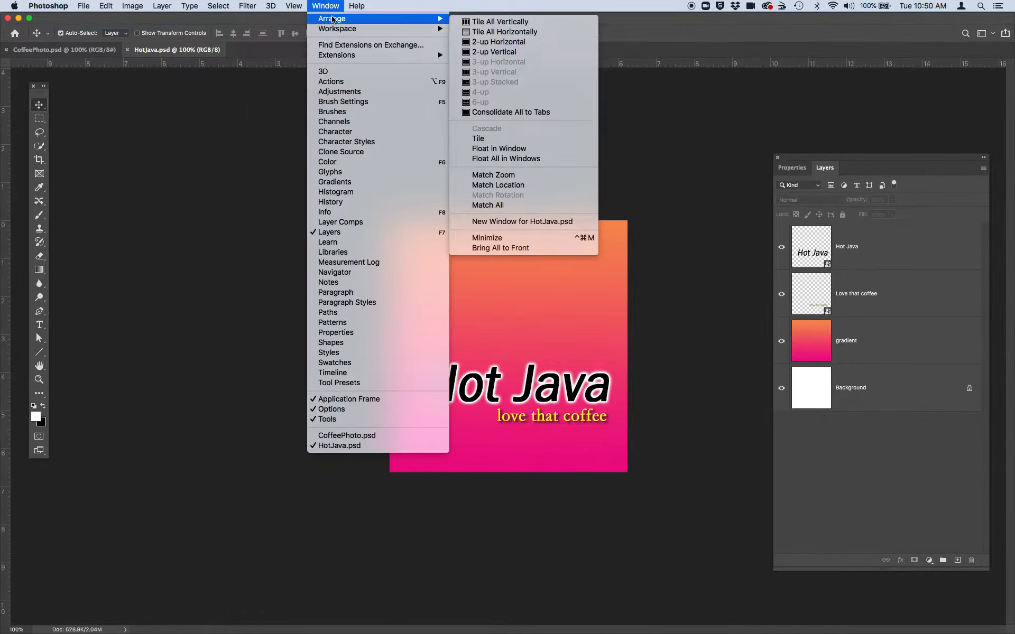
pyautogui.moveTo(494, 52)
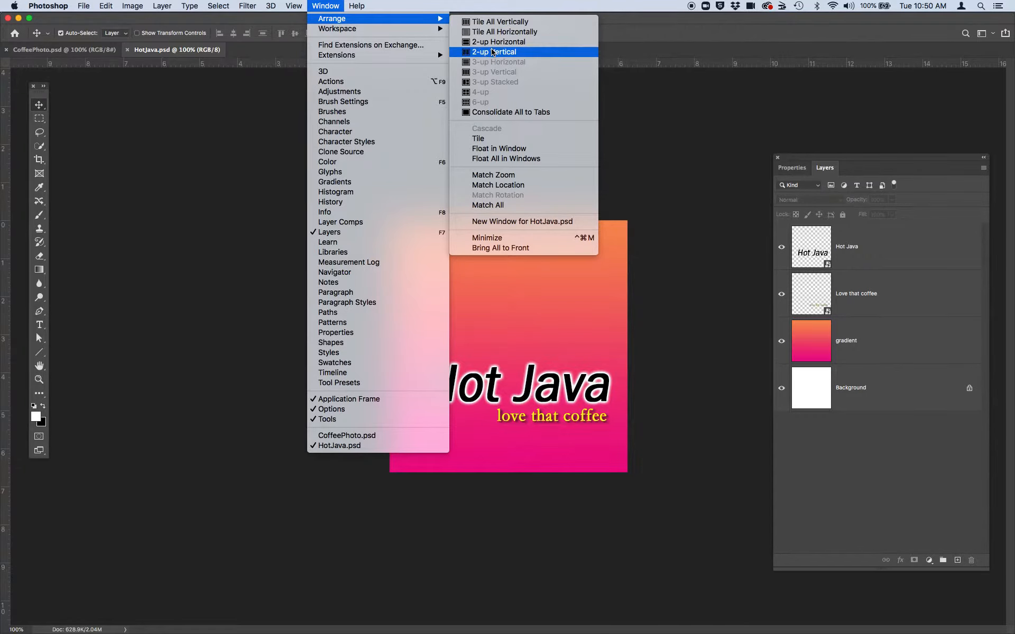
pyautogui.click(493, 52)
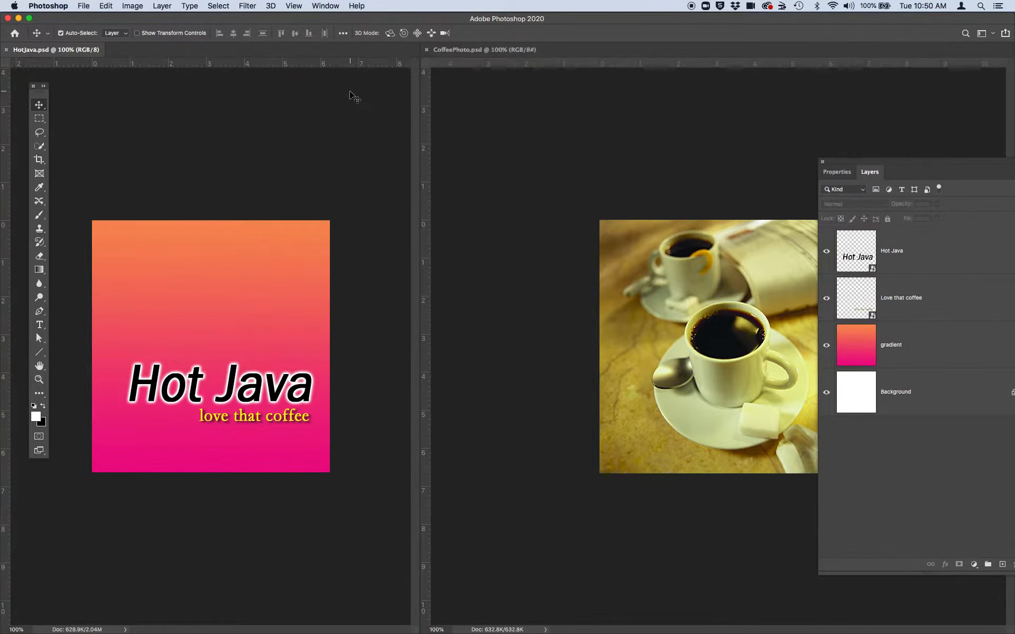
pyautogui.moveTo(342, 88)
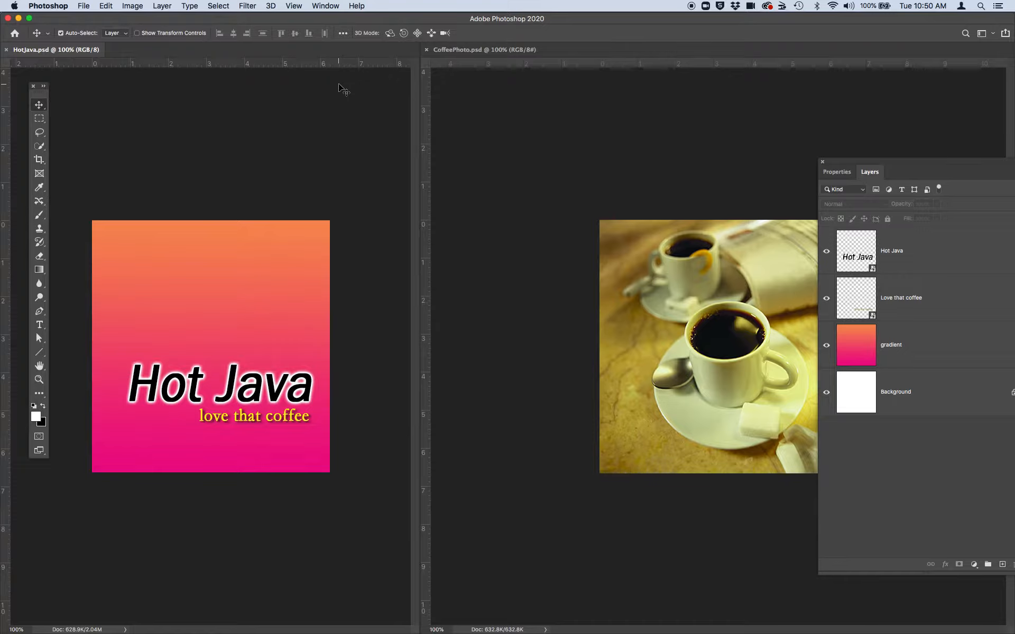
pyautogui.moveTo(620, 155)
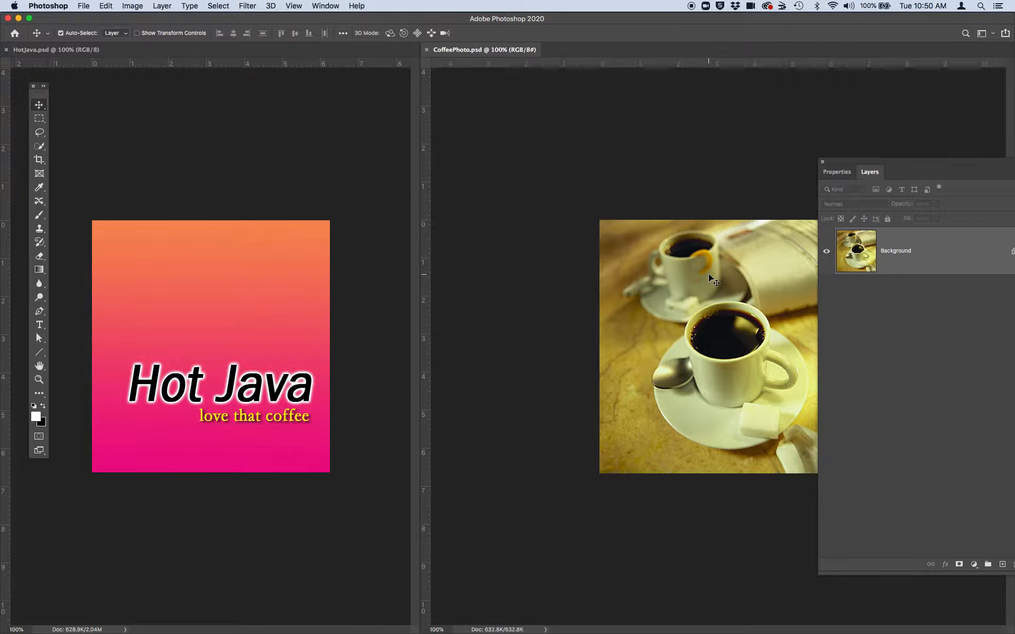
pyautogui.moveTo(237, 340)
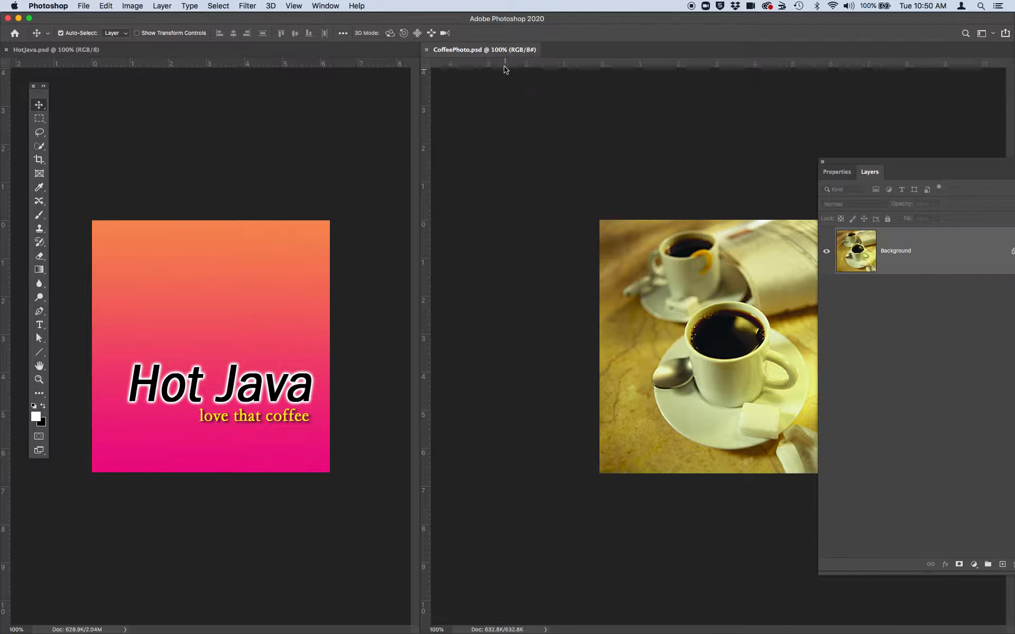
pyautogui.moveTo(495, 52)
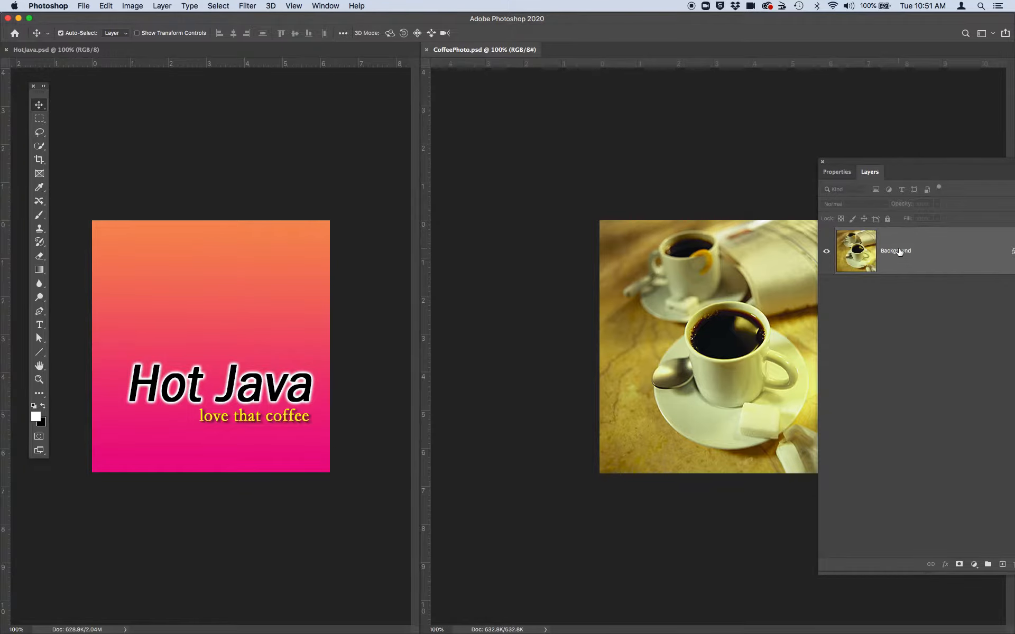
pyautogui.moveTo(889, 265)
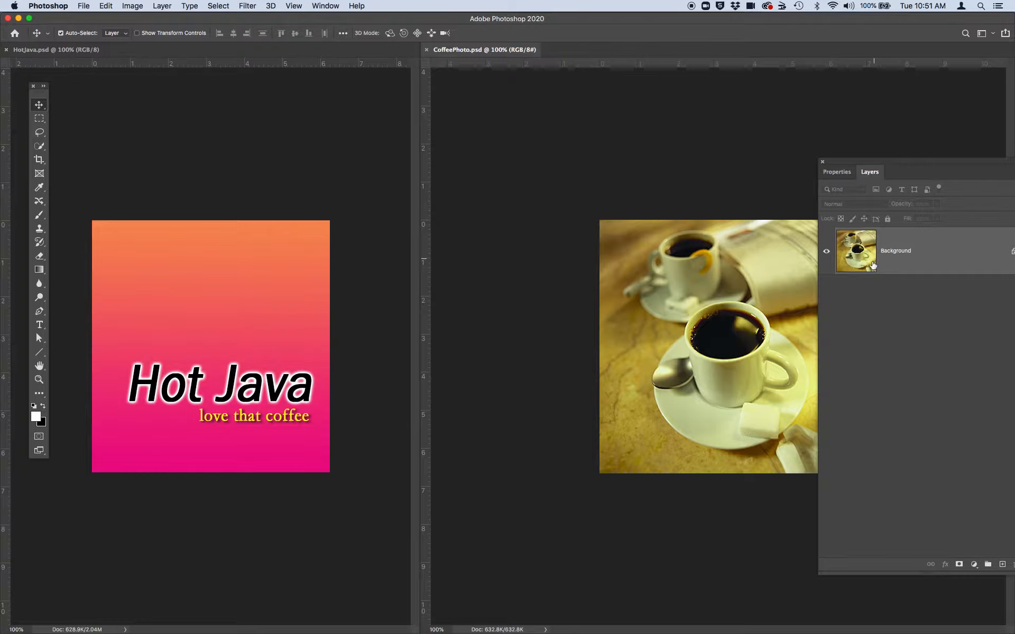
pyautogui.moveTo(38, 105)
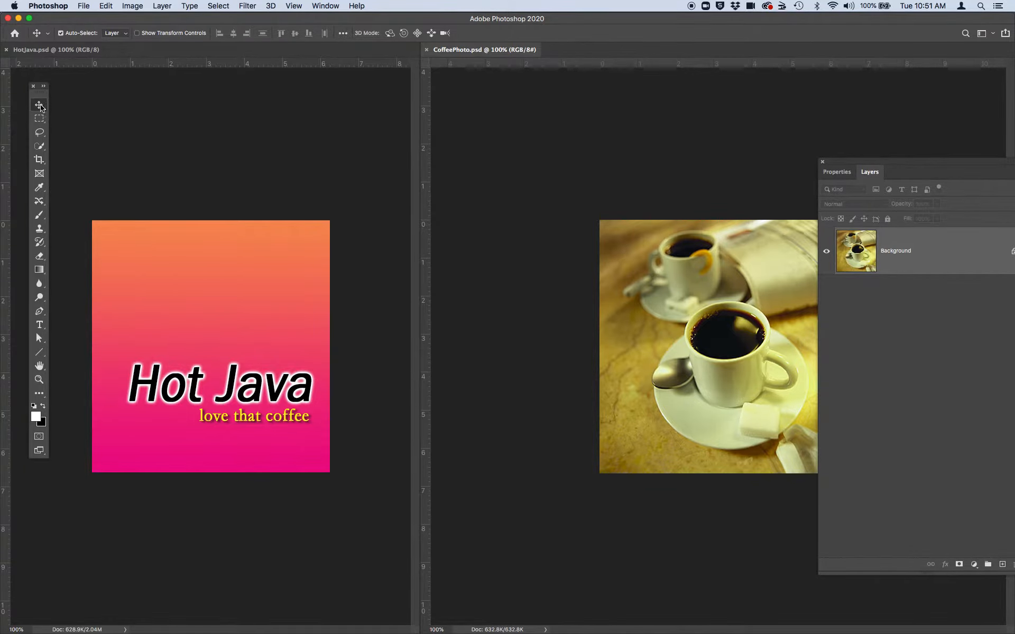
pyautogui.moveTo(38, 106)
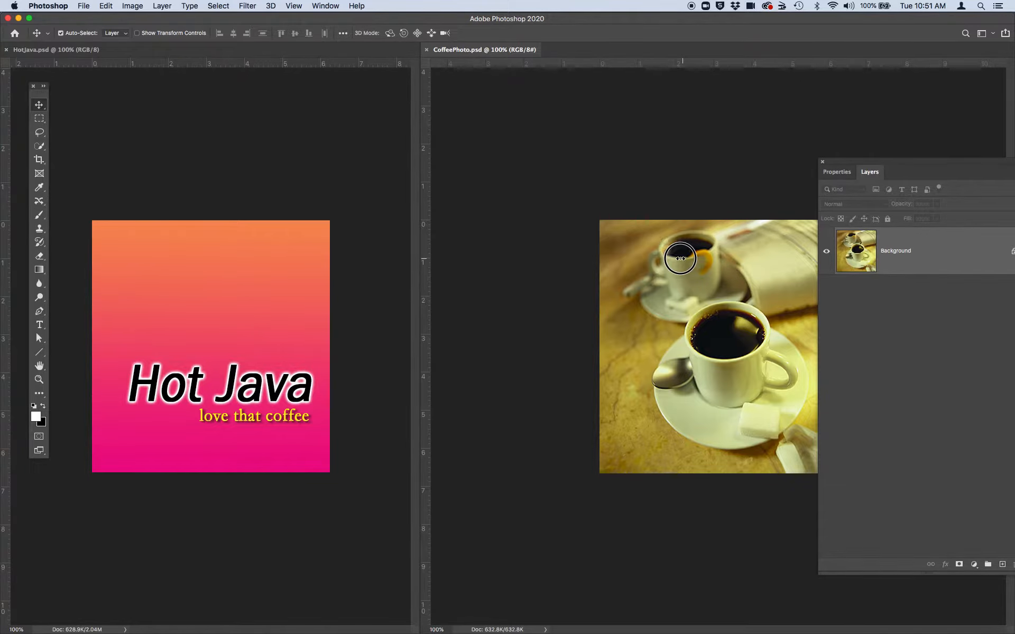
# Drag the coffee photo into HotJava and align it to fill the canvas as Layer 1
pyautogui.moveTo(680, 259); pyautogui.dragTo(242, 288)
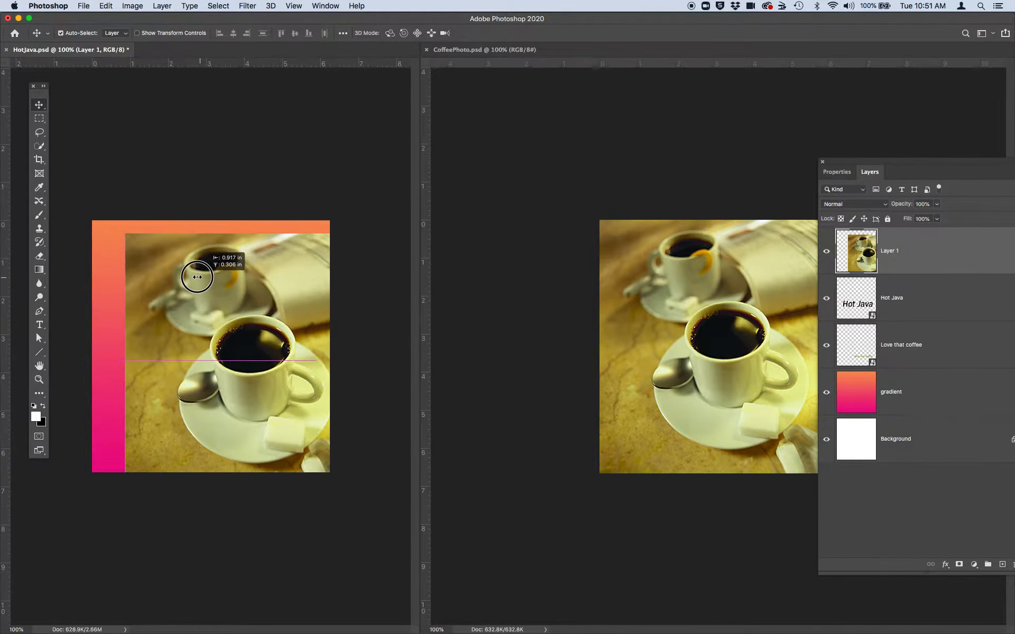
pyautogui.moveTo(196, 277); pyautogui.dragTo(165, 264)
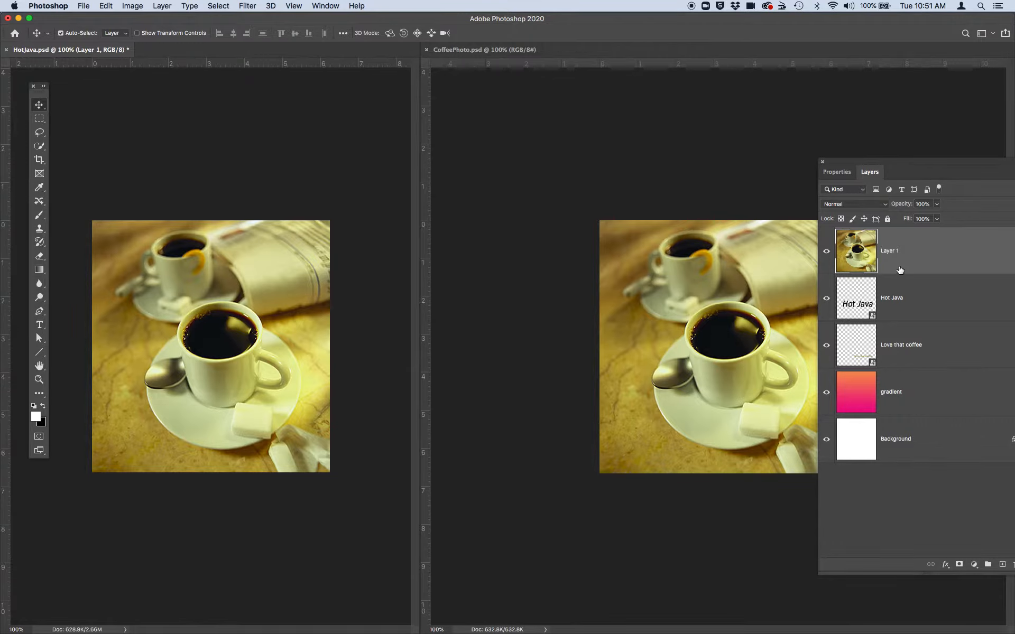
pyautogui.moveTo(893, 256)
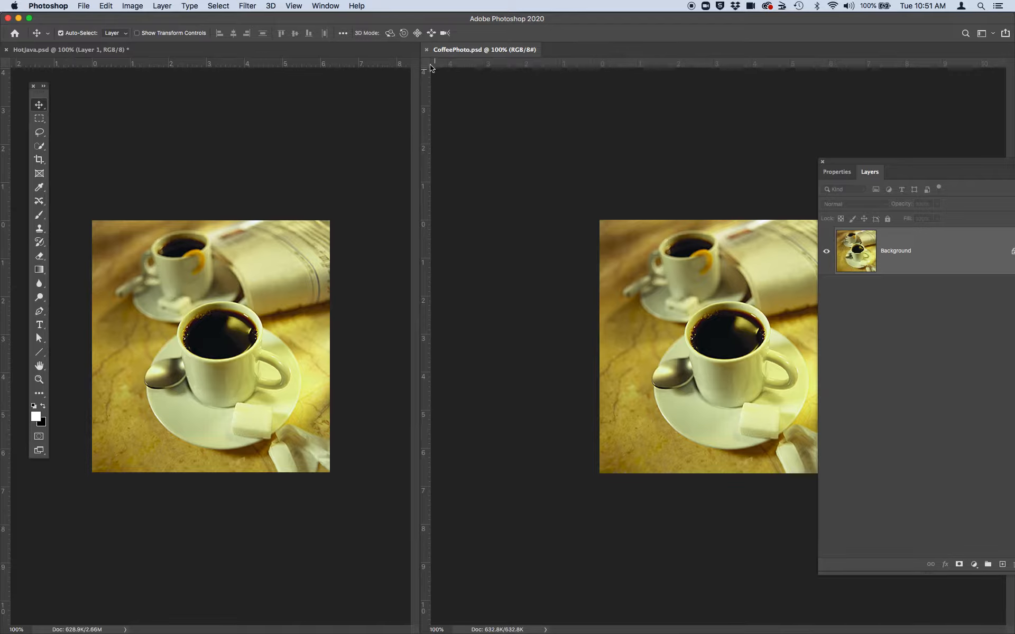
pyautogui.moveTo(427, 52)
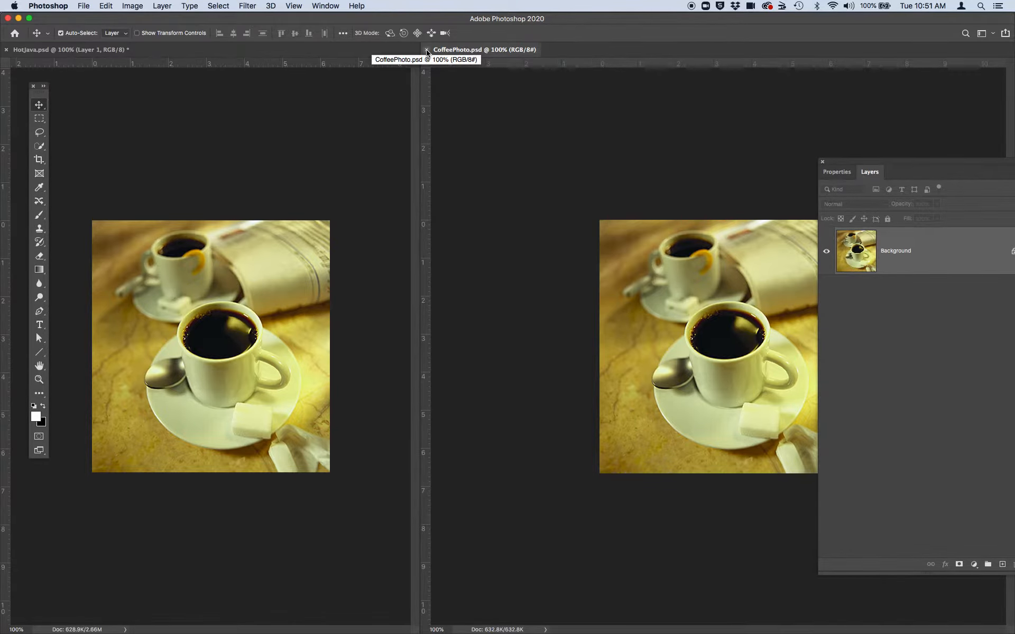
pyautogui.click(65, 49)
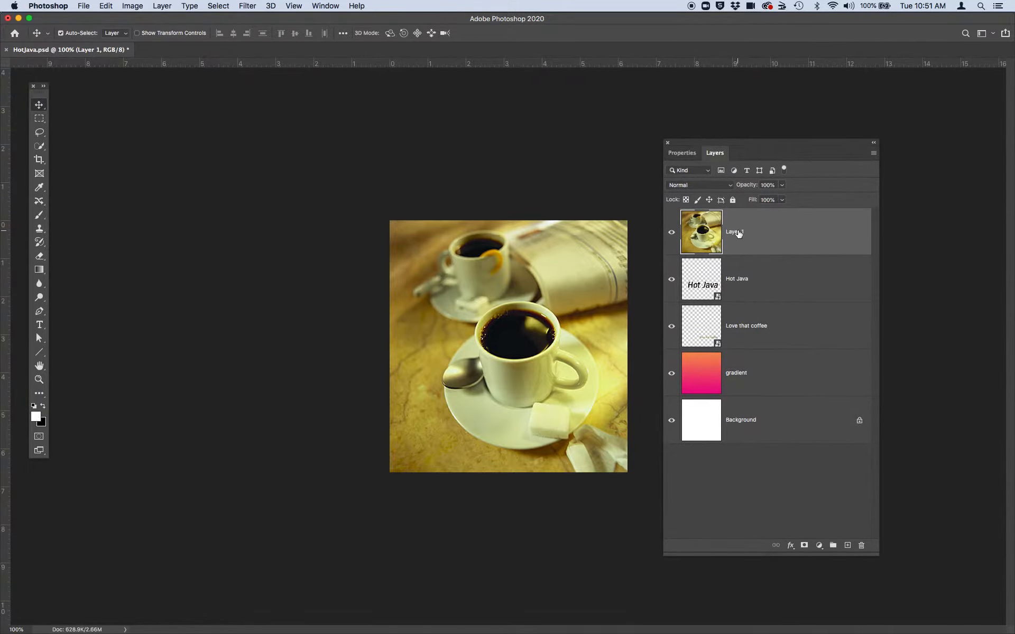
pyautogui.moveTo(737, 235)
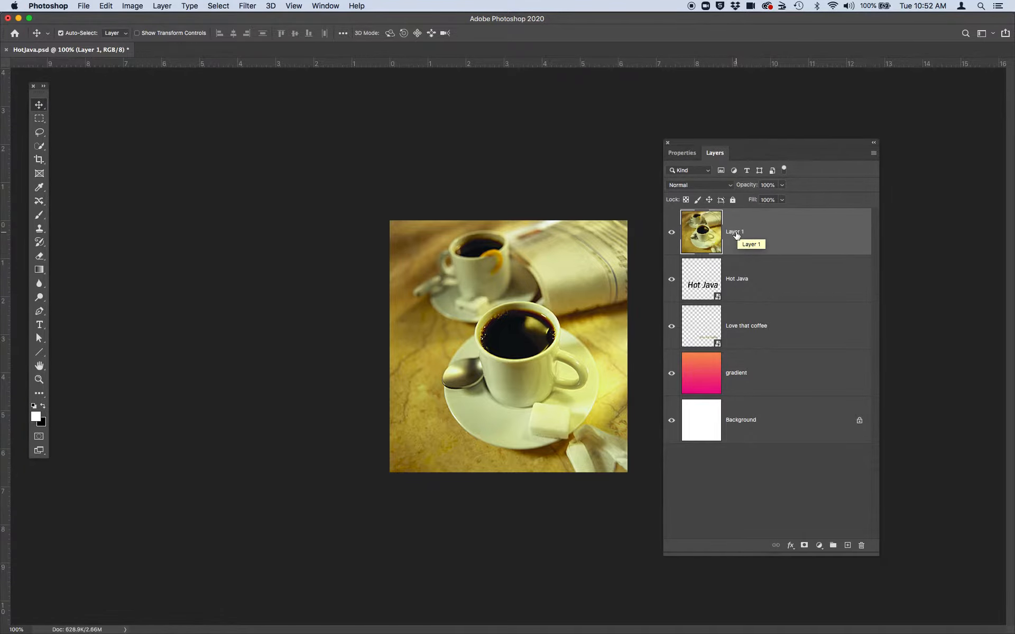
# Rename the Layer 1 photo layer to 'Coffee' in the Layers panel
pyautogui.doubleClick(735, 232)
pyautogui.write('Coffee')
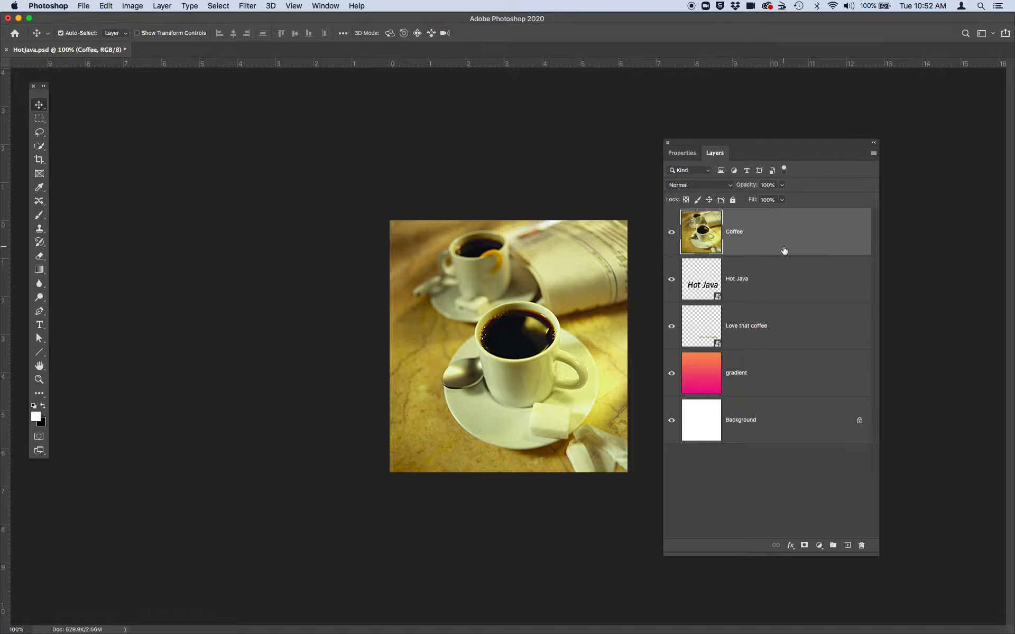
pyautogui.moveTo(791, 337)
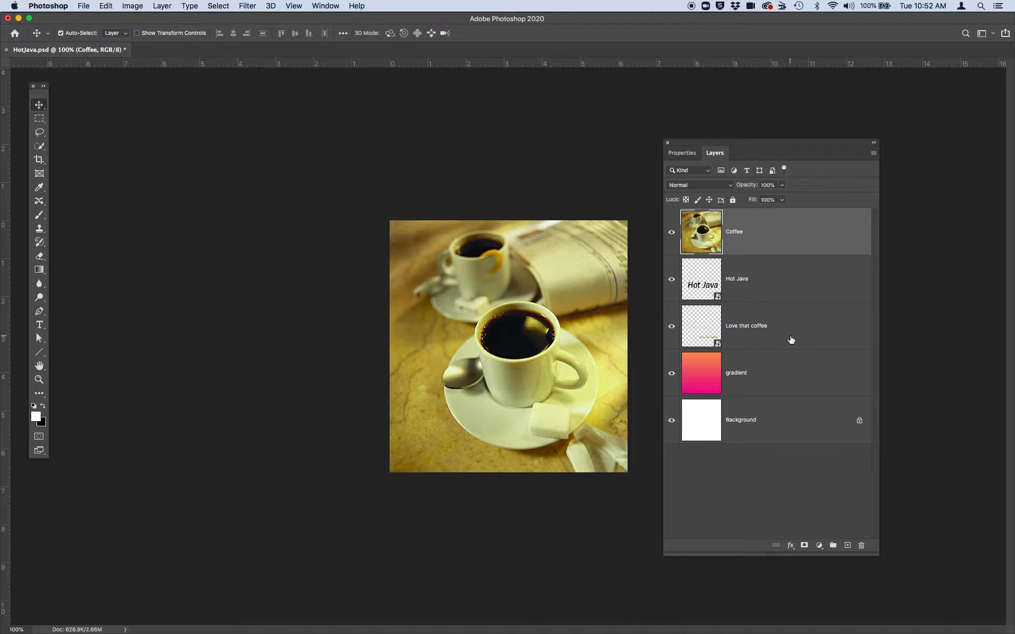
pyautogui.moveTo(763, 286)
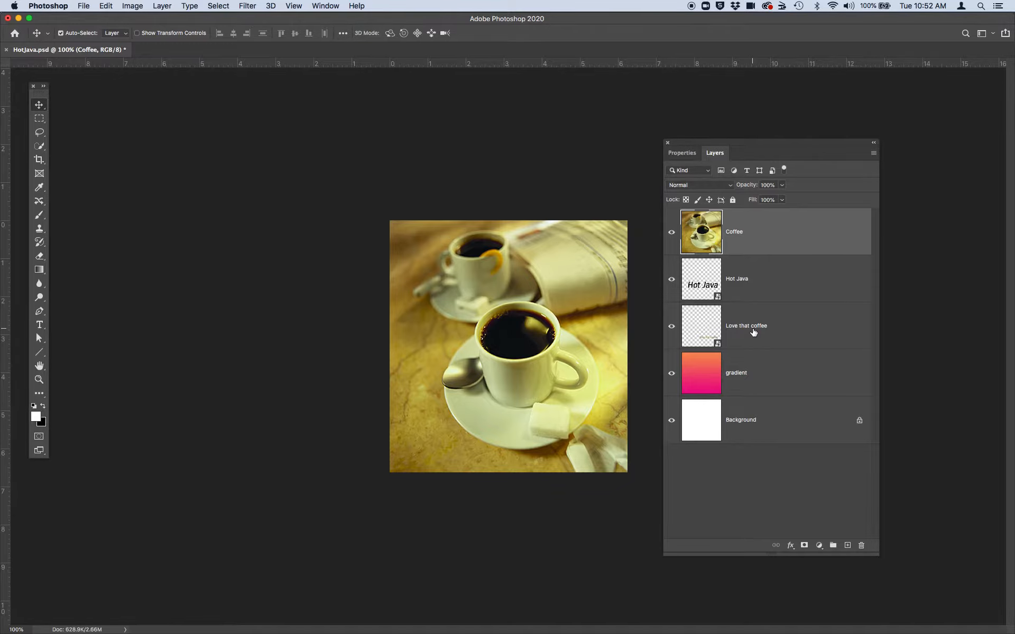
pyautogui.moveTo(750, 265)
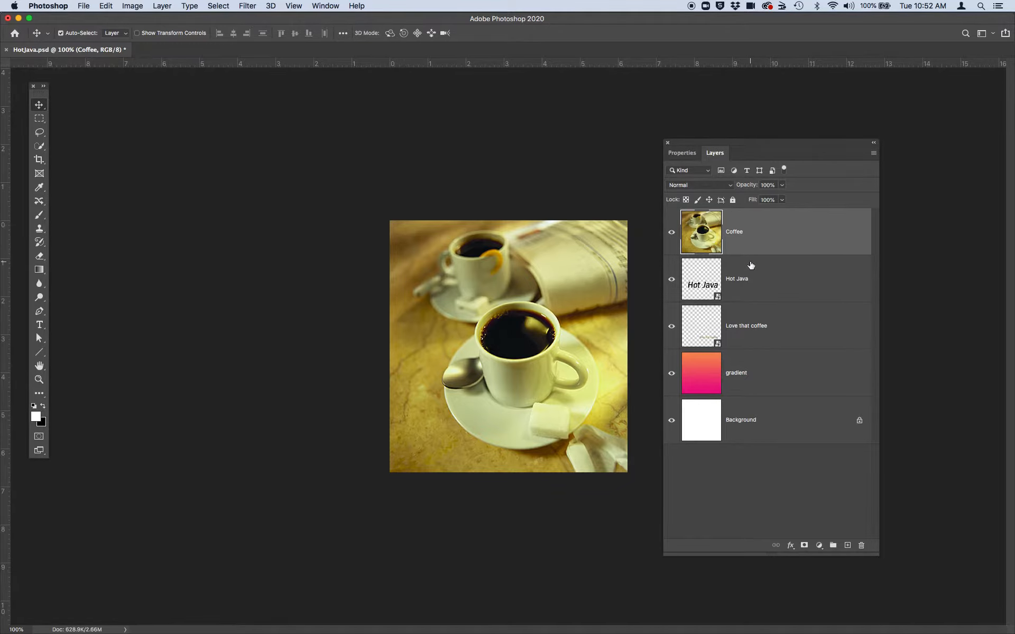
pyautogui.moveTo(759, 231)
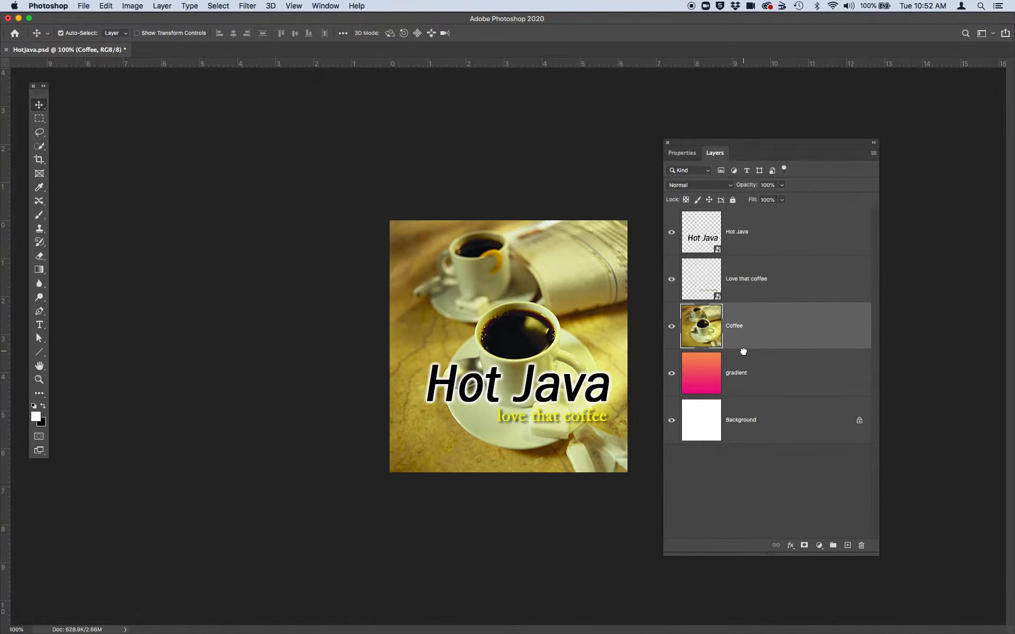
pyautogui.moveTo(756, 278)
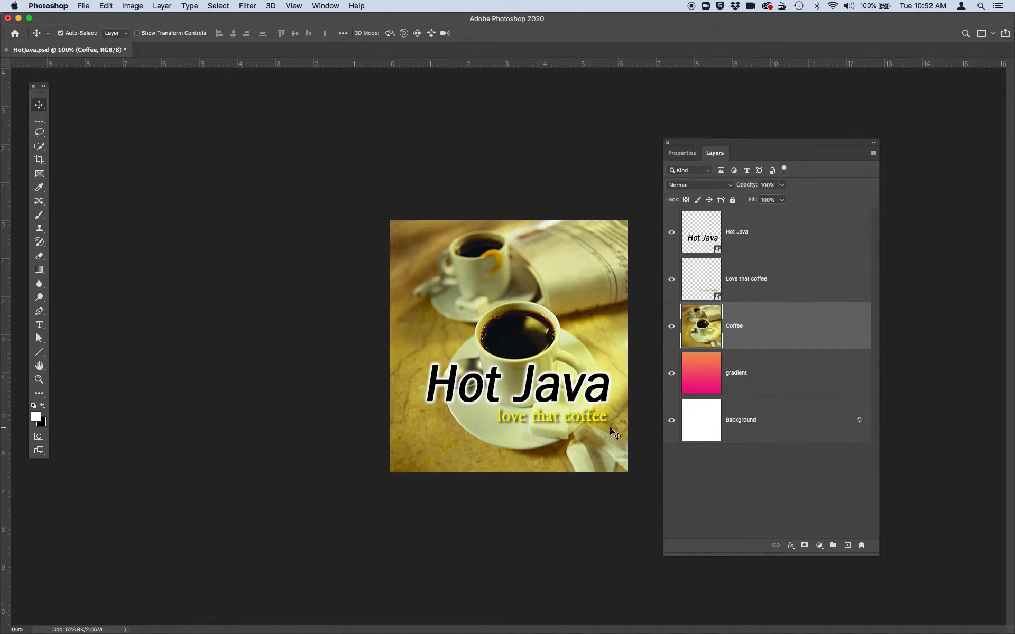
pyautogui.moveTo(822, 383)
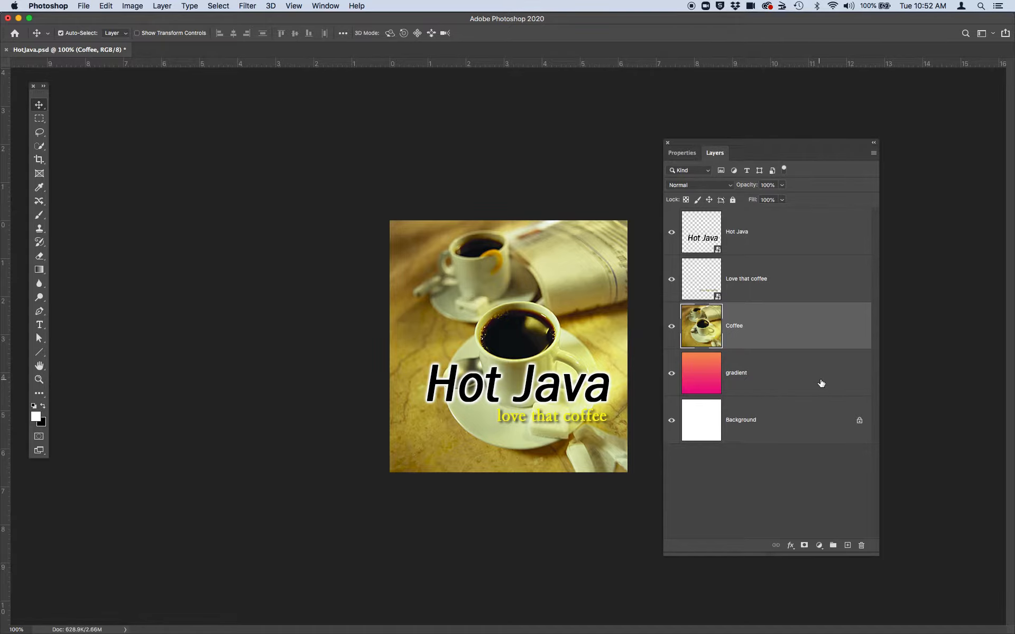
pyautogui.moveTo(760, 288)
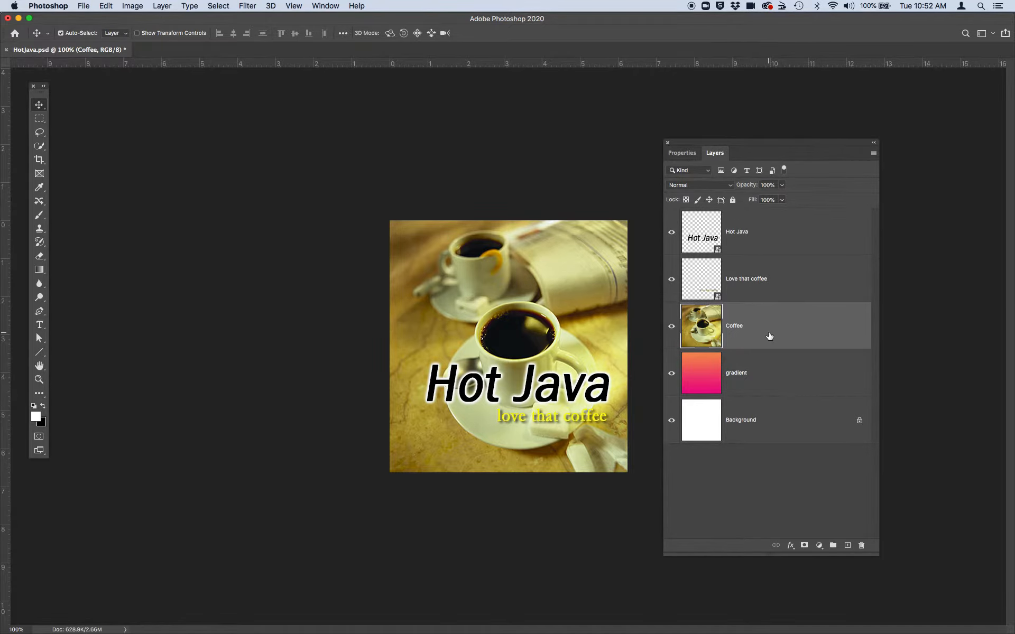
pyautogui.moveTo(746, 332)
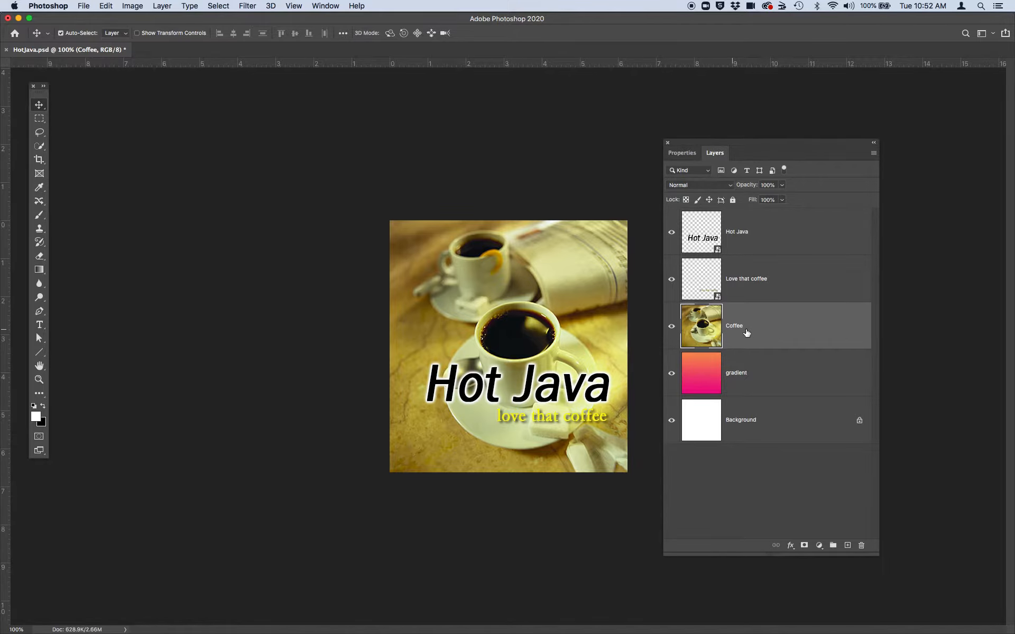
pyautogui.moveTo(770, 329)
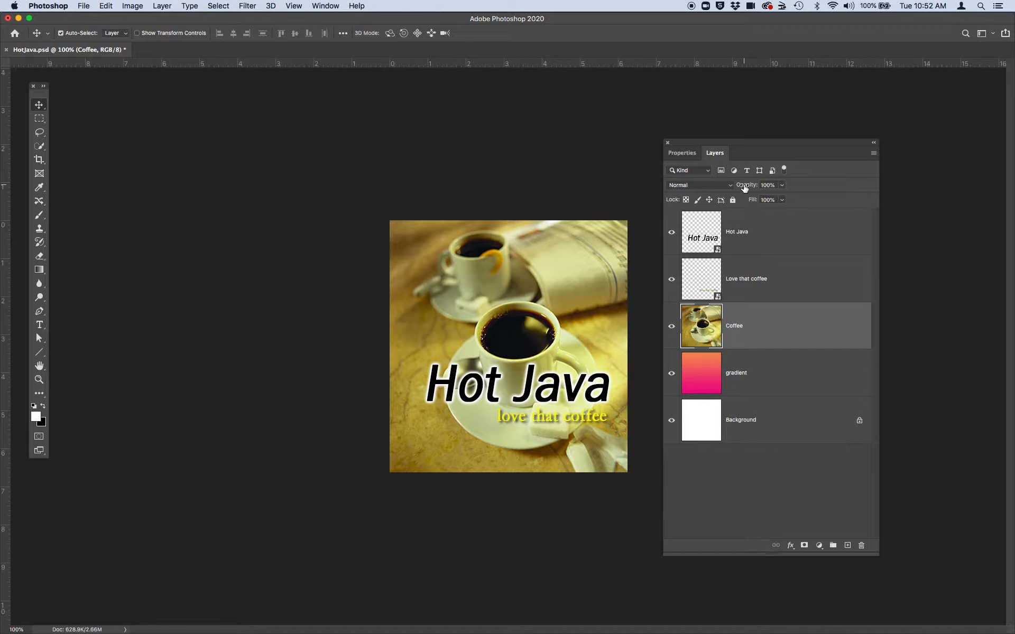
pyautogui.moveTo(749, 191)
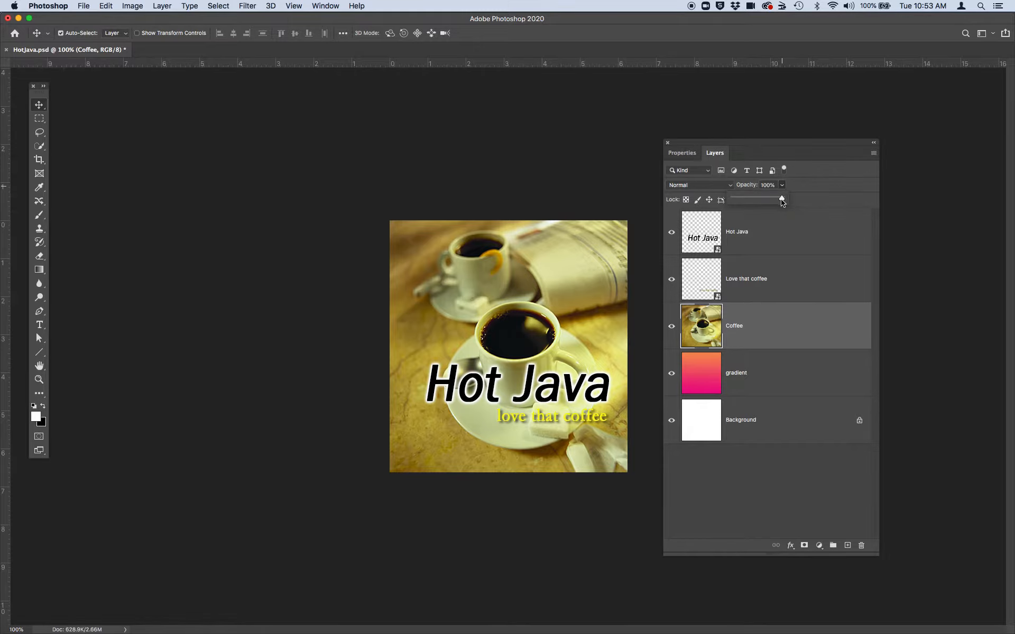
# Set the Coffee layer's opacity to 50% so the pink gradient shows through
pyautogui.moveTo(781, 199); pyautogui.dragTo(760, 199)
pyautogui.write('5')
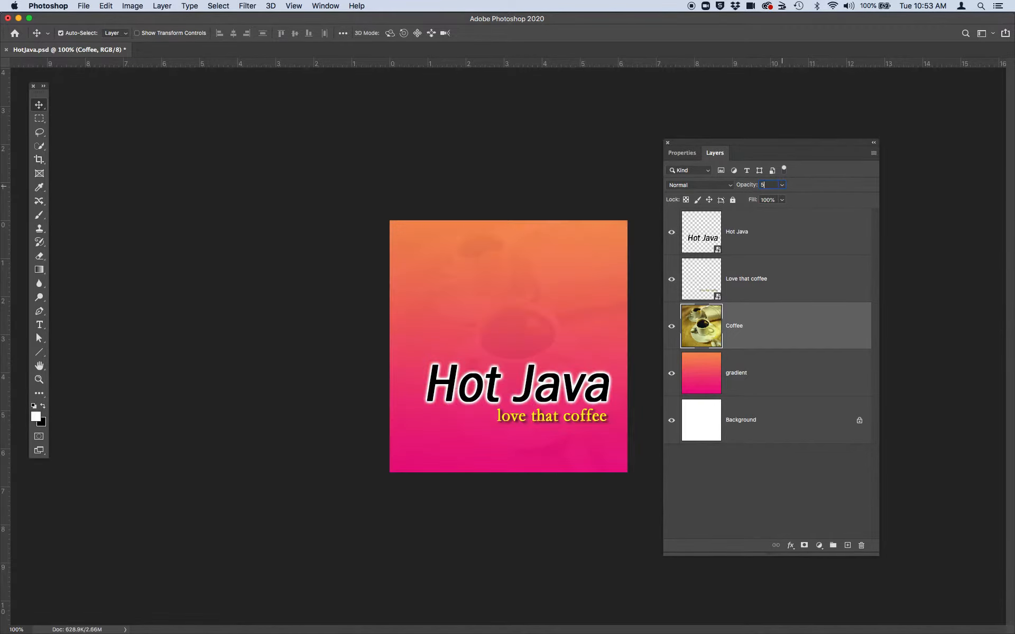
pyautogui.write('0')
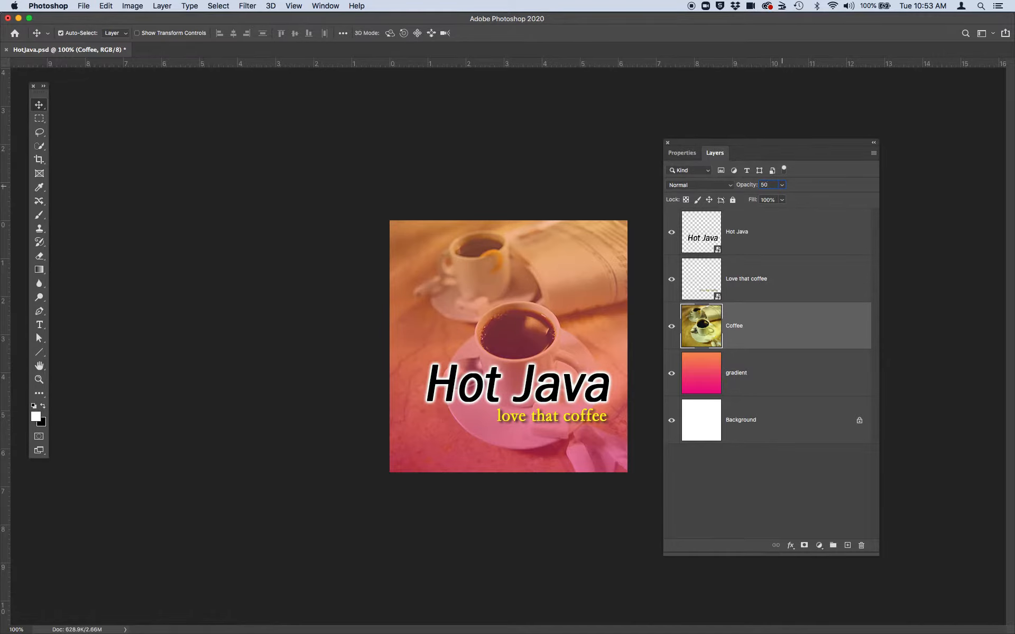
pyautogui.click(767, 184)
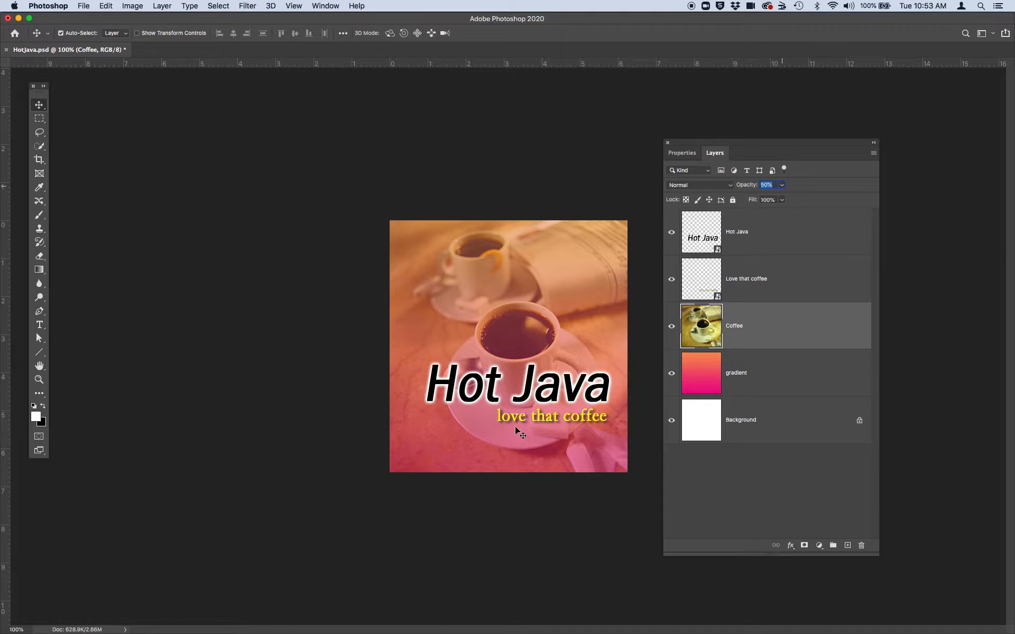
pyautogui.moveTo(518, 430)
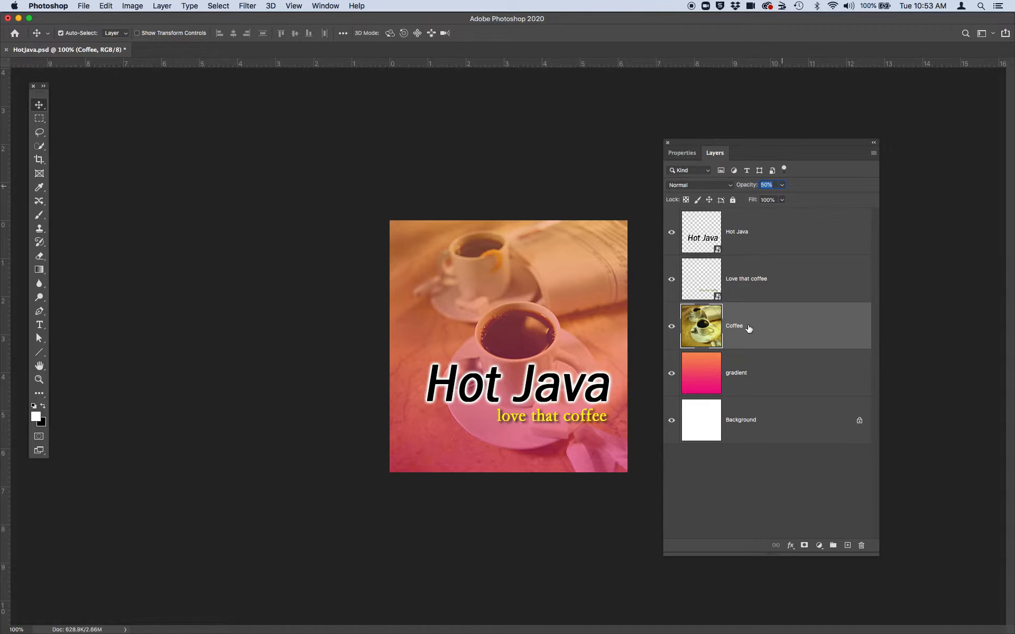
pyautogui.moveTo(748, 334)
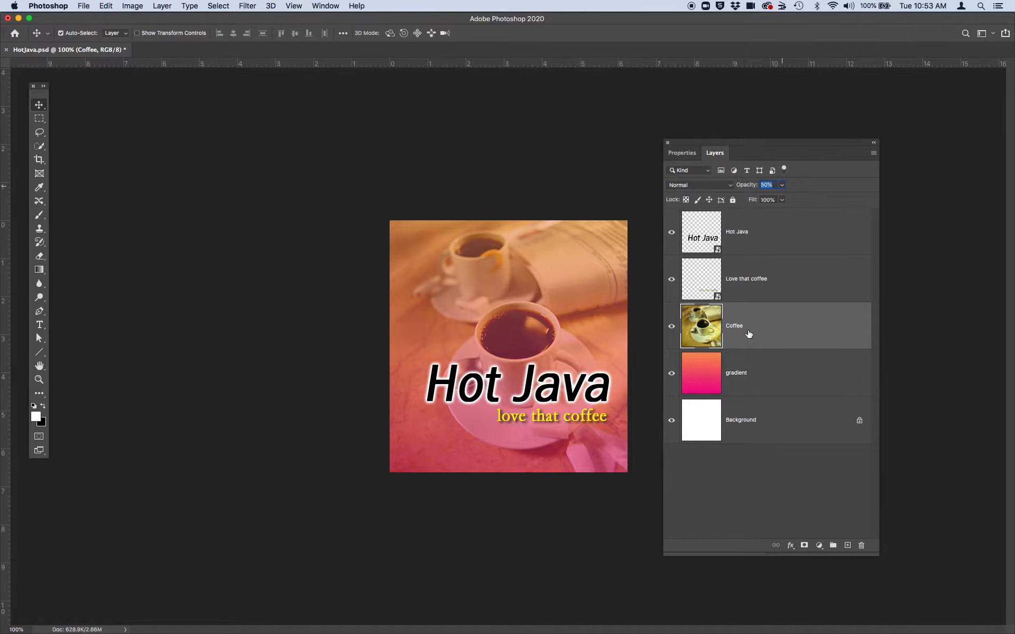
pyautogui.moveTo(769, 331)
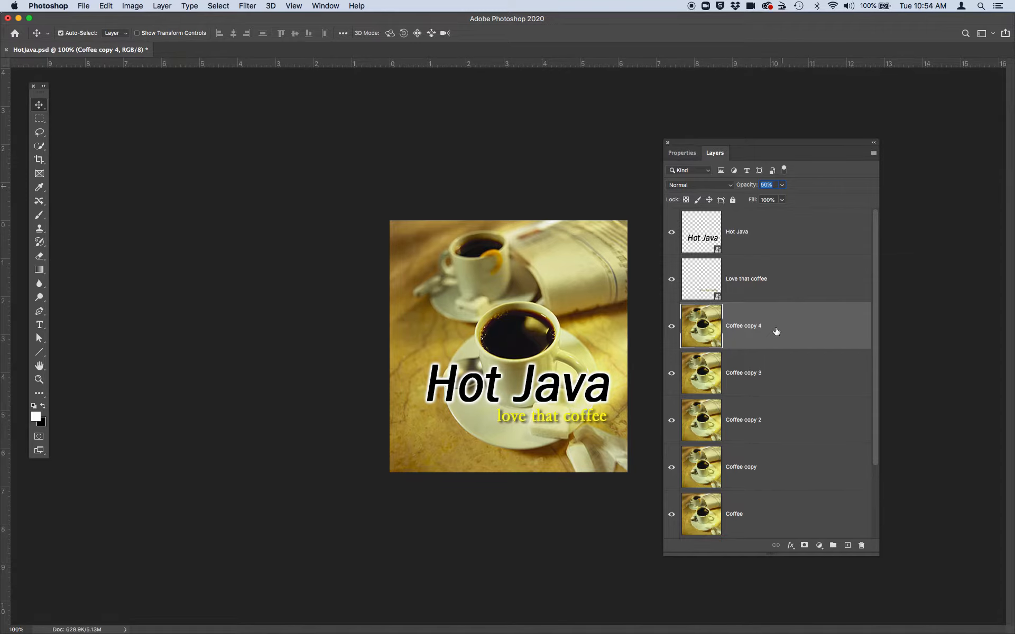
# Scroll the Layers panel to view all five stacked Coffee layers
pyautogui.scroll(-3)
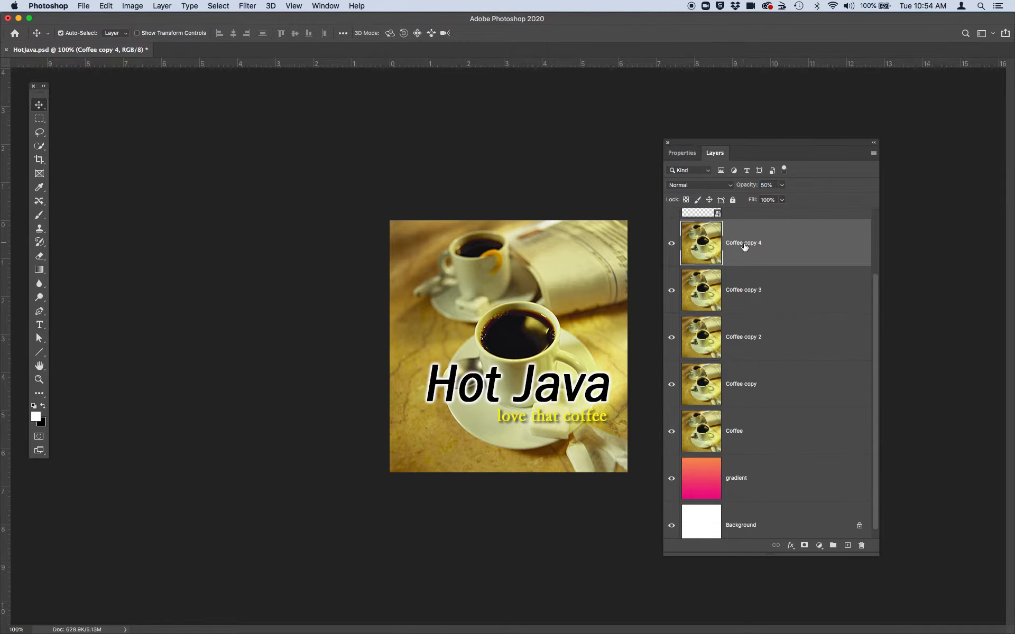
# Rename the stacked copies Coffee 1 through Coffee 5, including 'coffee 2' and 'Coffee 3'
pyautogui.doubleClick(743, 243)
pyautogui.write('Coffee')
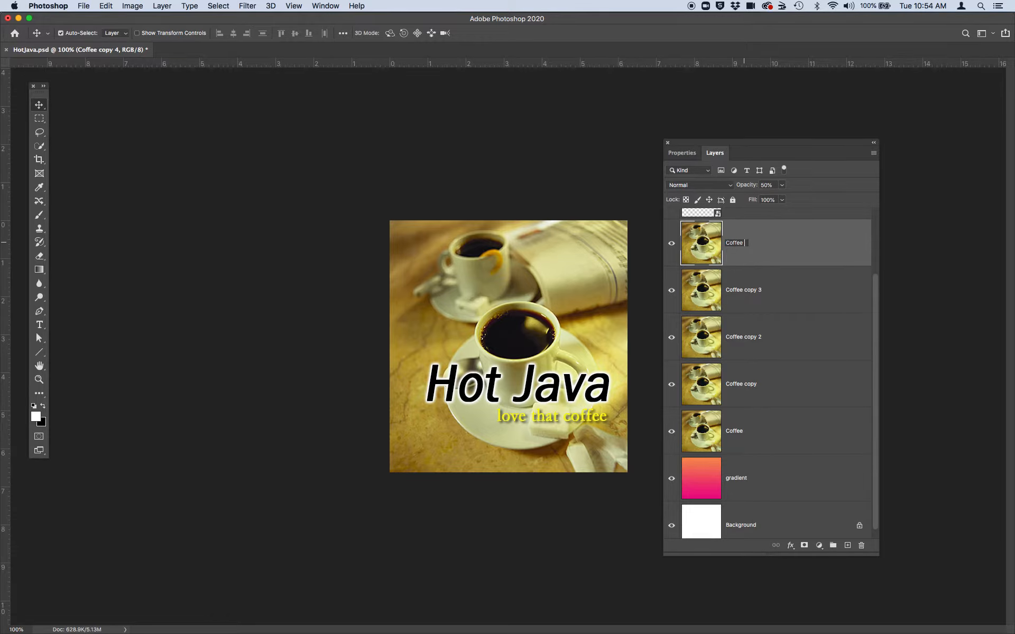
pyautogui.doubleClick(743, 289)
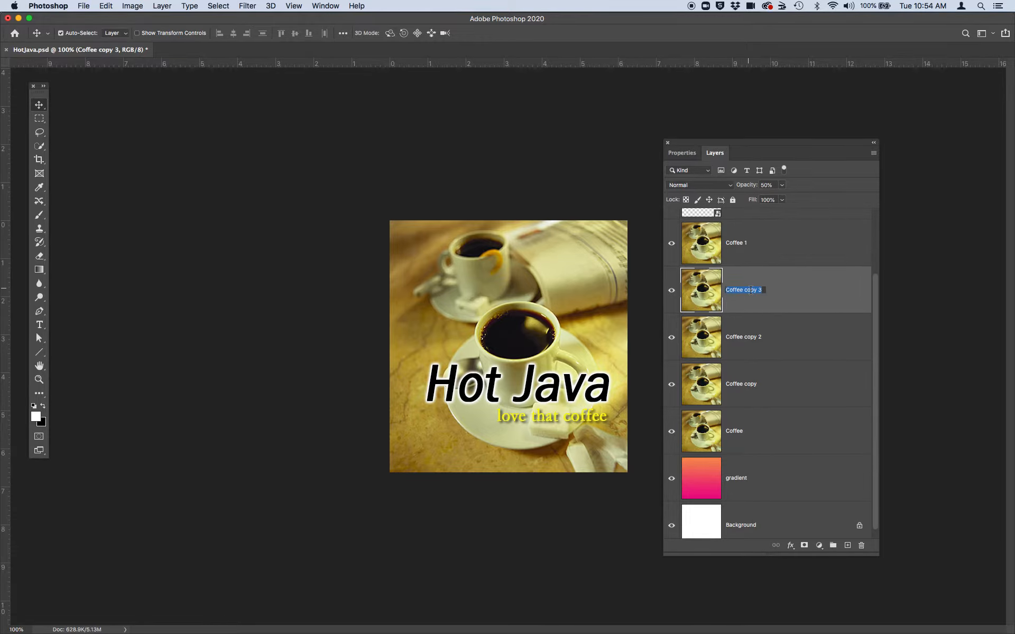
pyautogui.write('coffee 2')
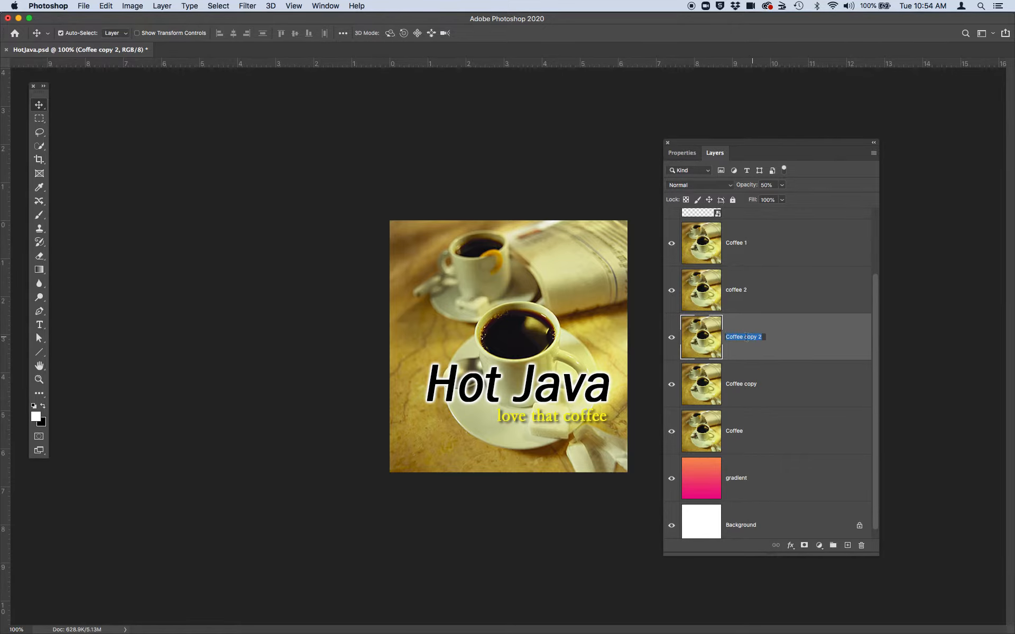
pyautogui.write('Coffee 3')
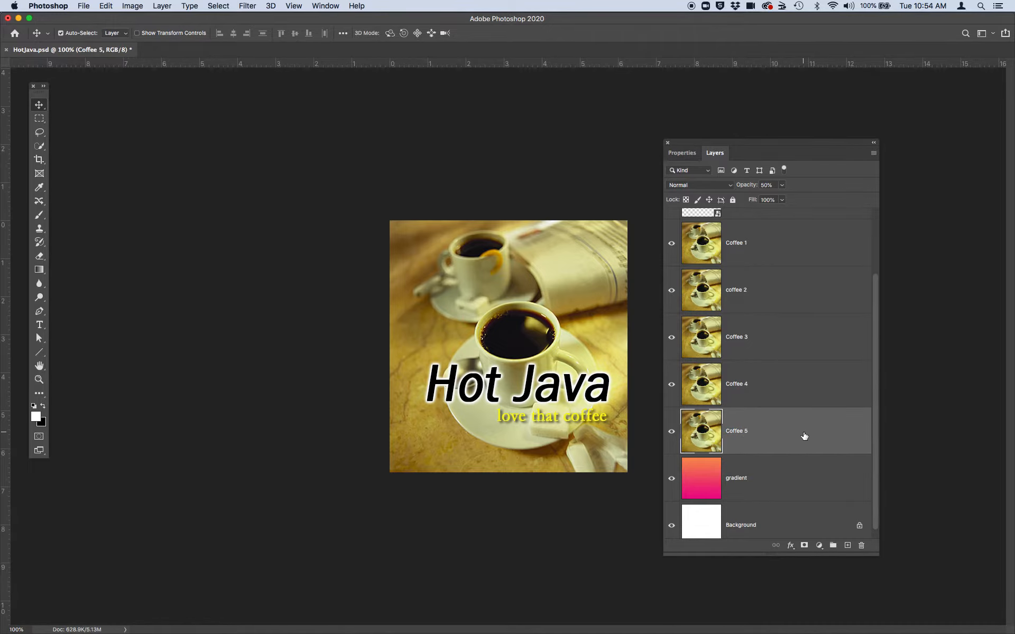
pyautogui.moveTo(747, 244)
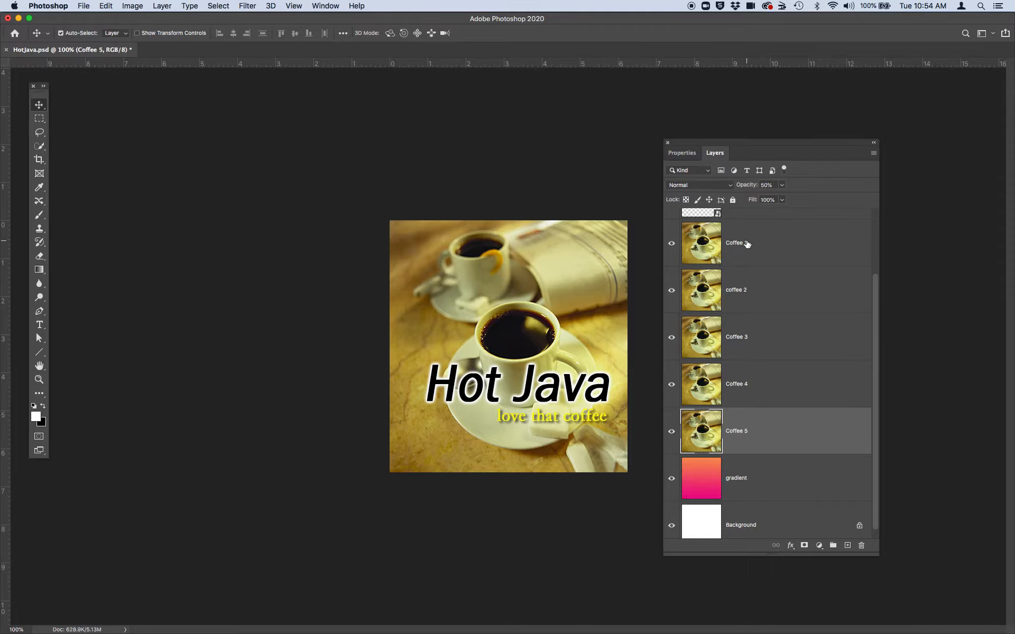
pyautogui.moveTo(746, 243)
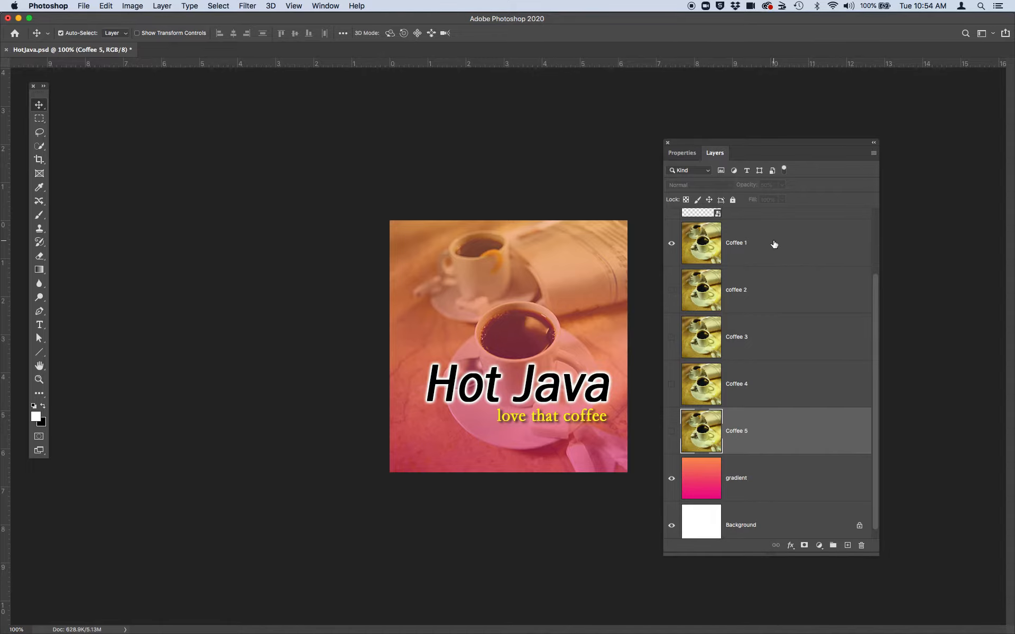
pyautogui.moveTo(770, 245)
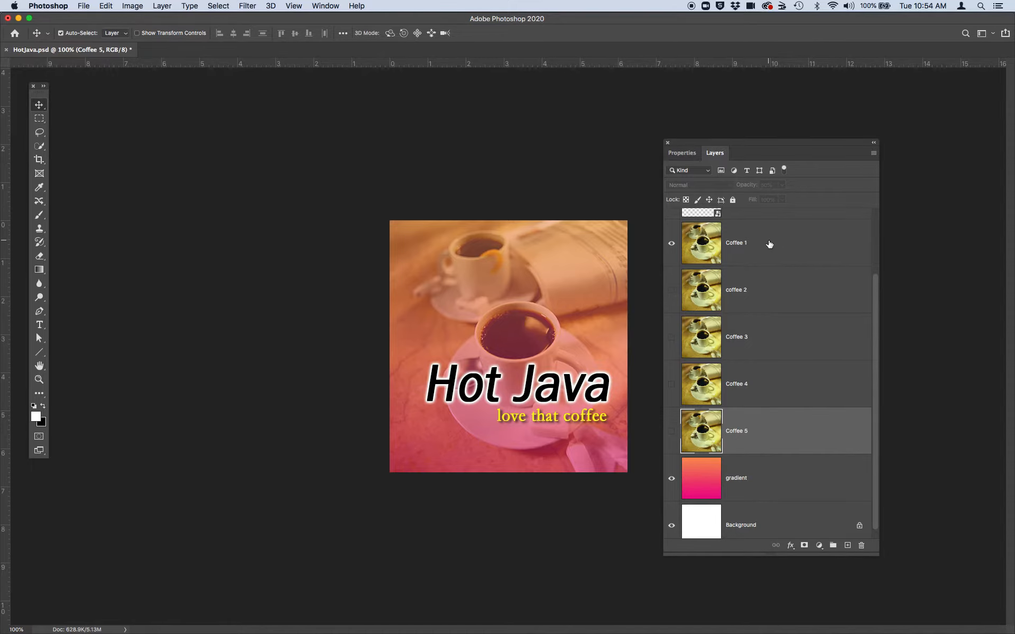
# Set Coffee 1's blend mode to Hard Mix and hide the layer
pyautogui.click(735, 243)
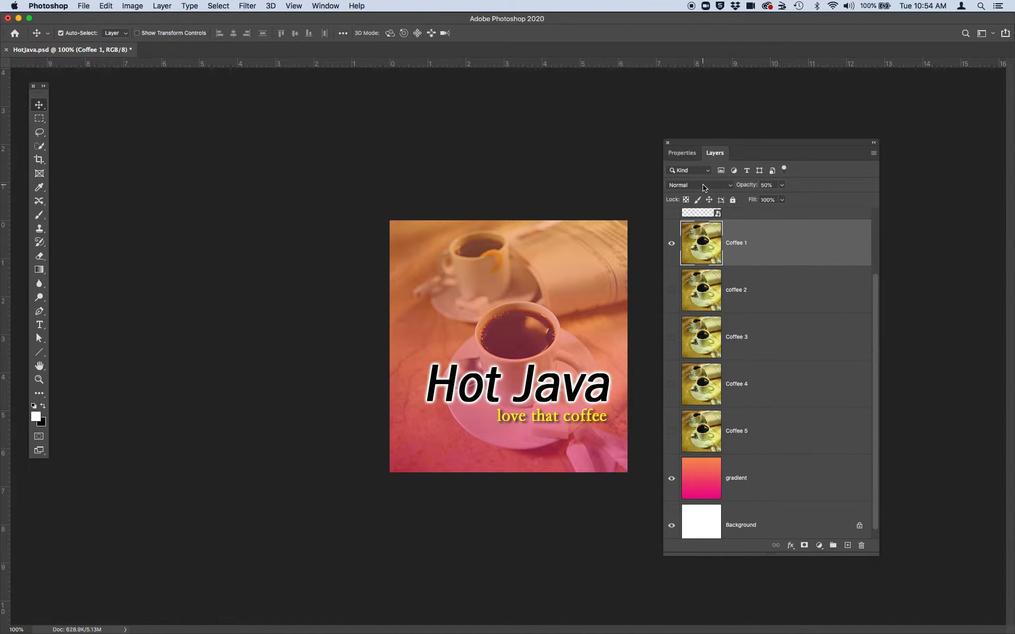
pyautogui.click(699, 185)
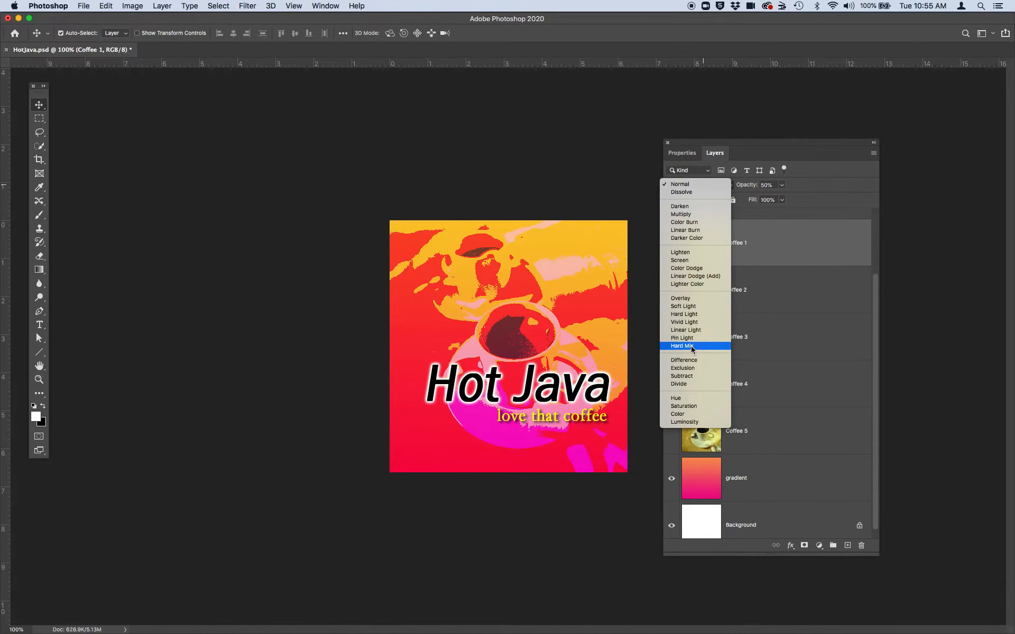
pyautogui.click(681, 346)
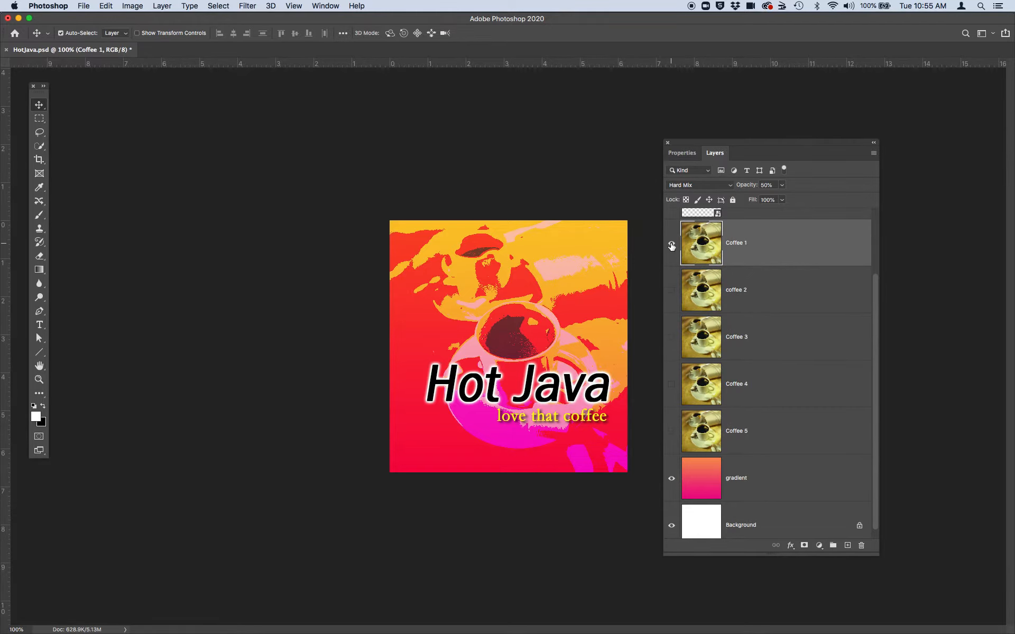
pyautogui.click(672, 245)
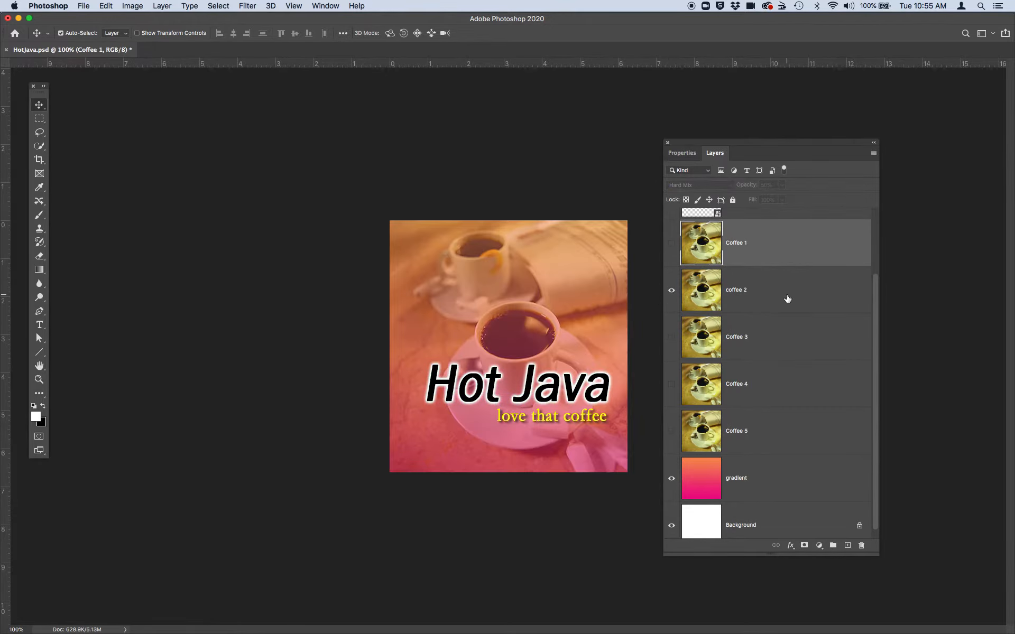
# Blend coffee 2 with Subtract and toggle layer visibility
pyautogui.click(685, 185)
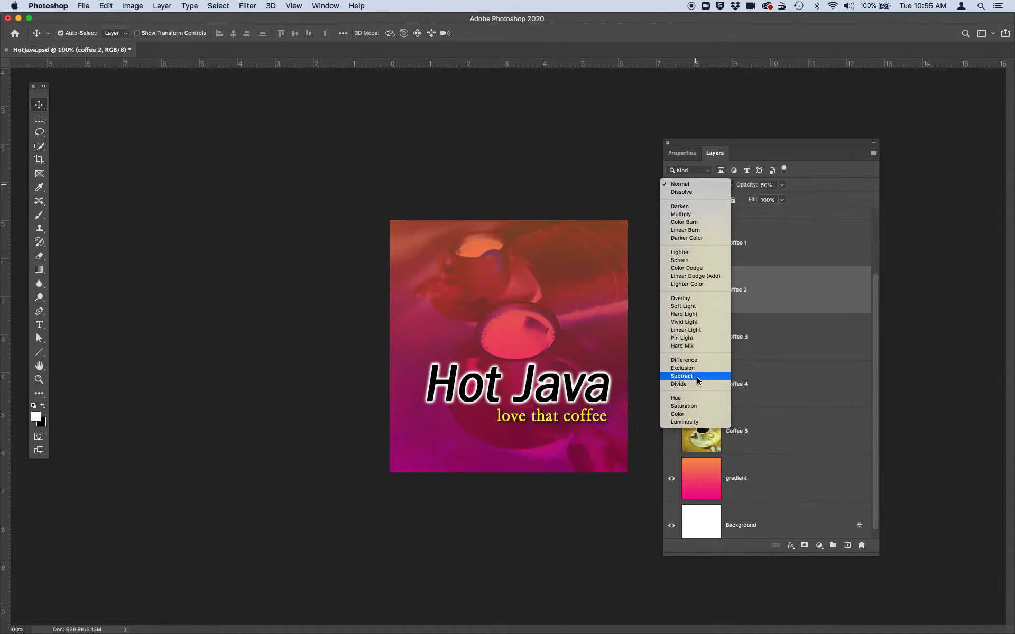
pyautogui.click(681, 375)
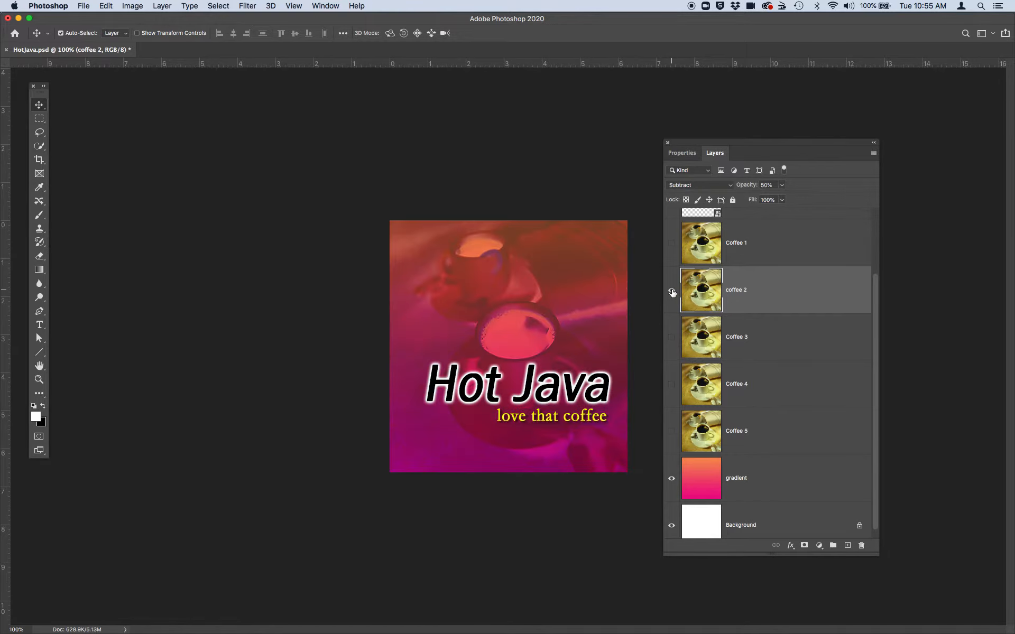
pyautogui.moveTo(672, 292)
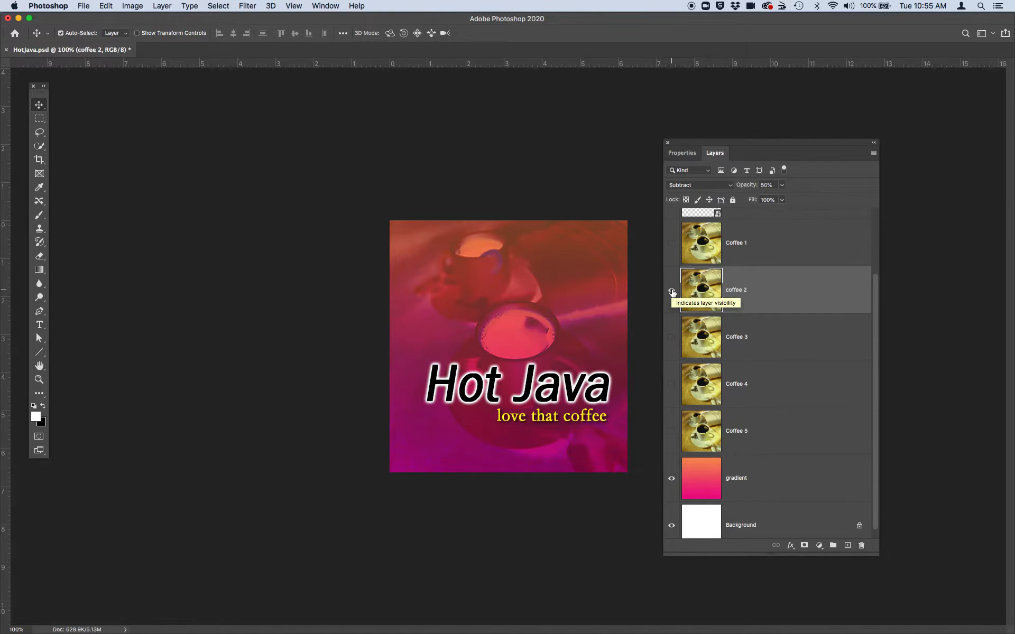
pyautogui.click(672, 246)
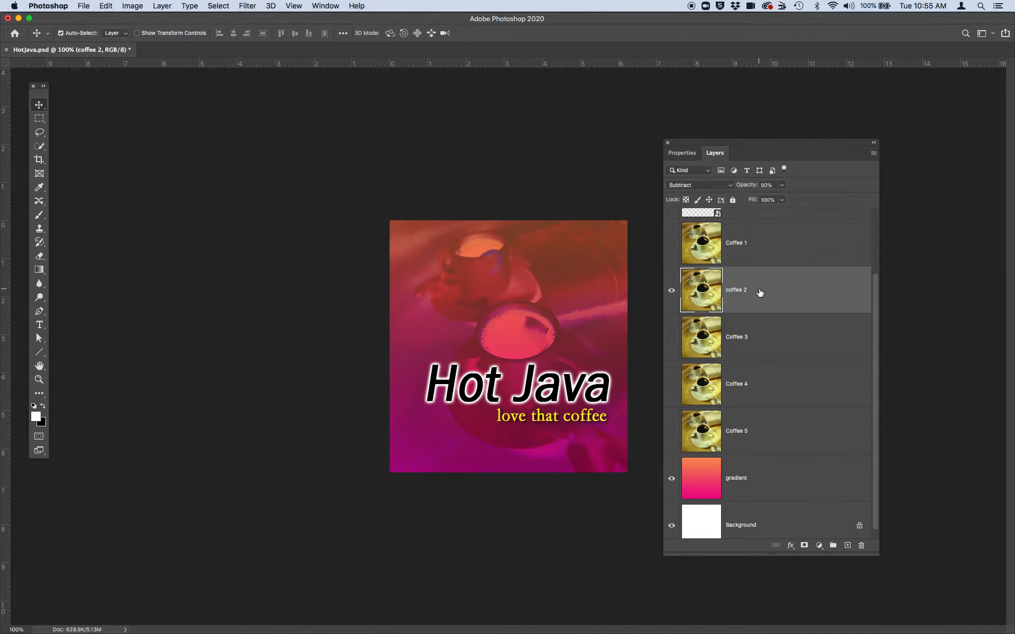
pyautogui.moveTo(754, 343)
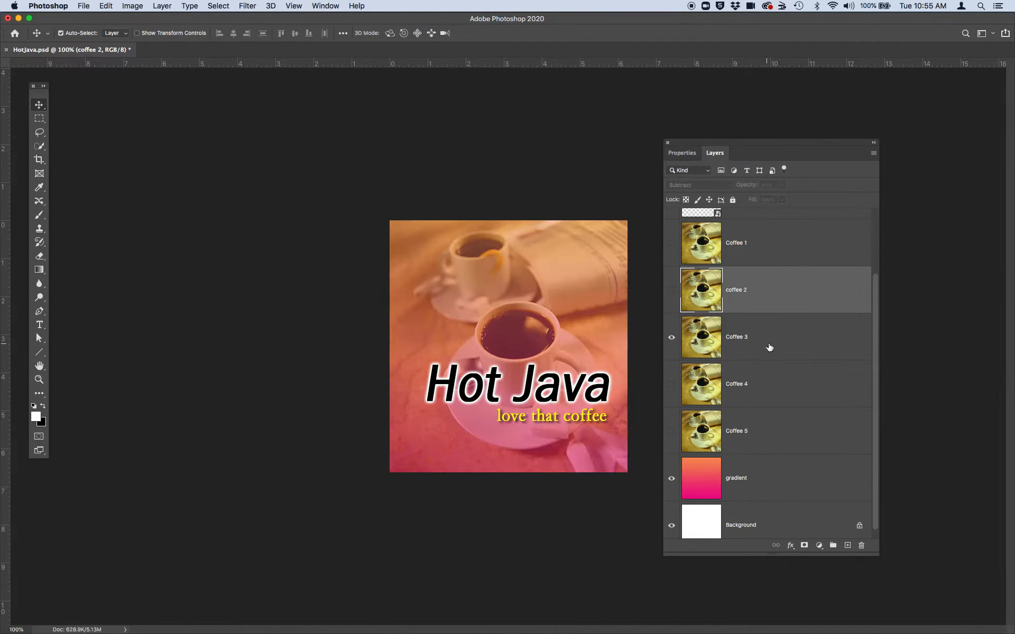
# Add a teal Color Overlay at 57% opacity to Coffee 3
pyautogui.click(736, 337)
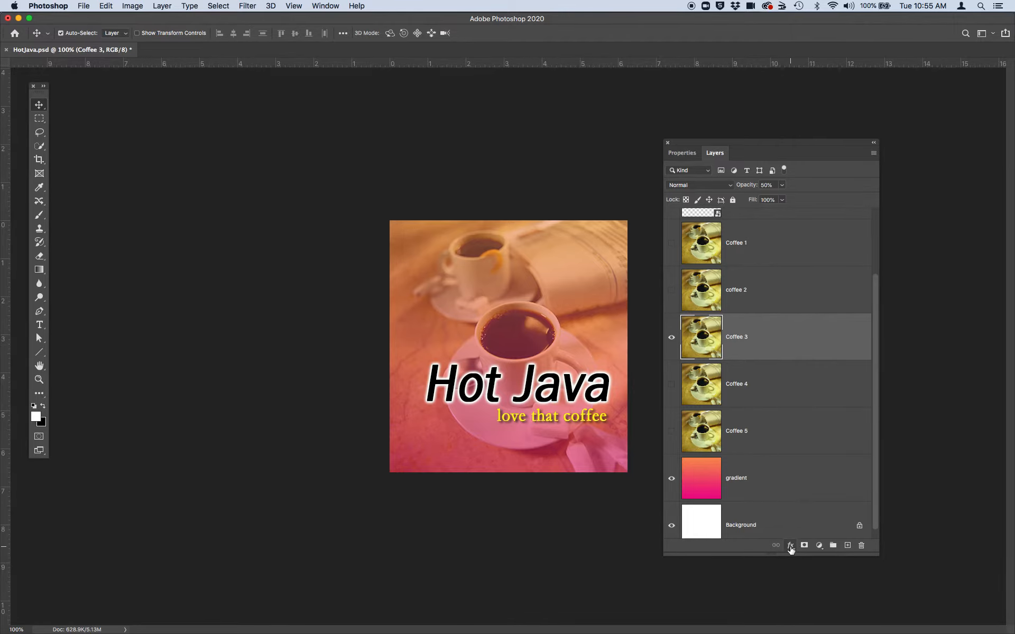
pyautogui.click(789, 545)
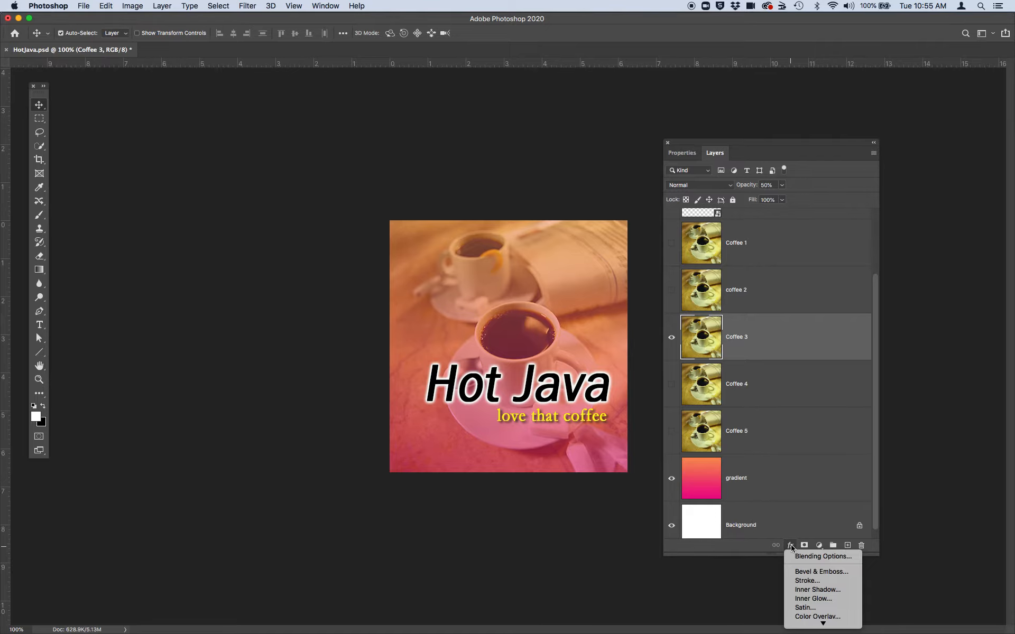
pyautogui.moveTo(788, 542)
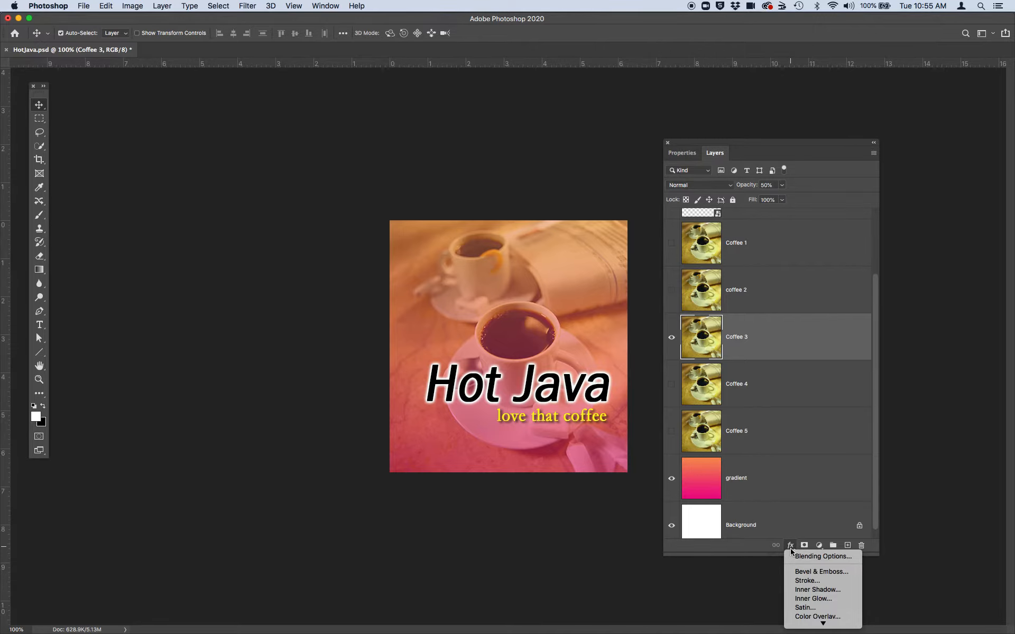
pyautogui.moveTo(813, 568)
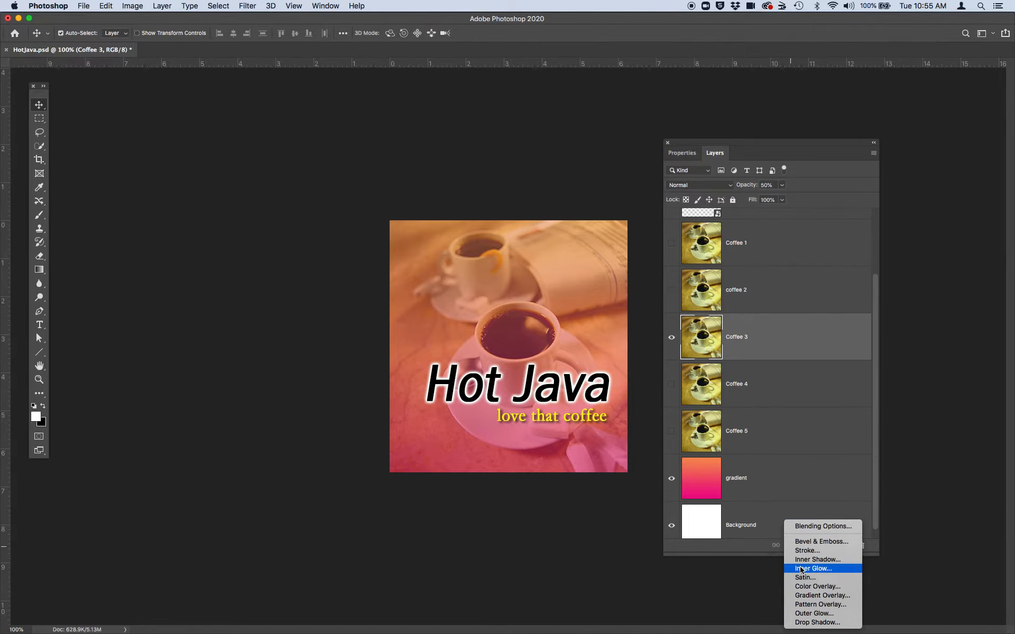
pyautogui.moveTo(804, 578)
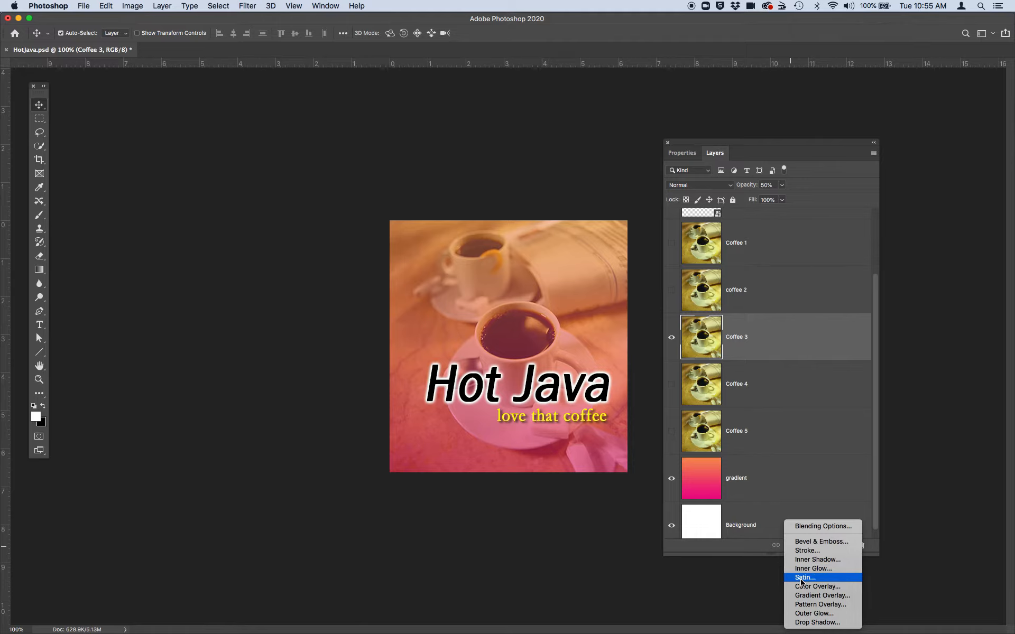
pyautogui.moveTo(817, 587)
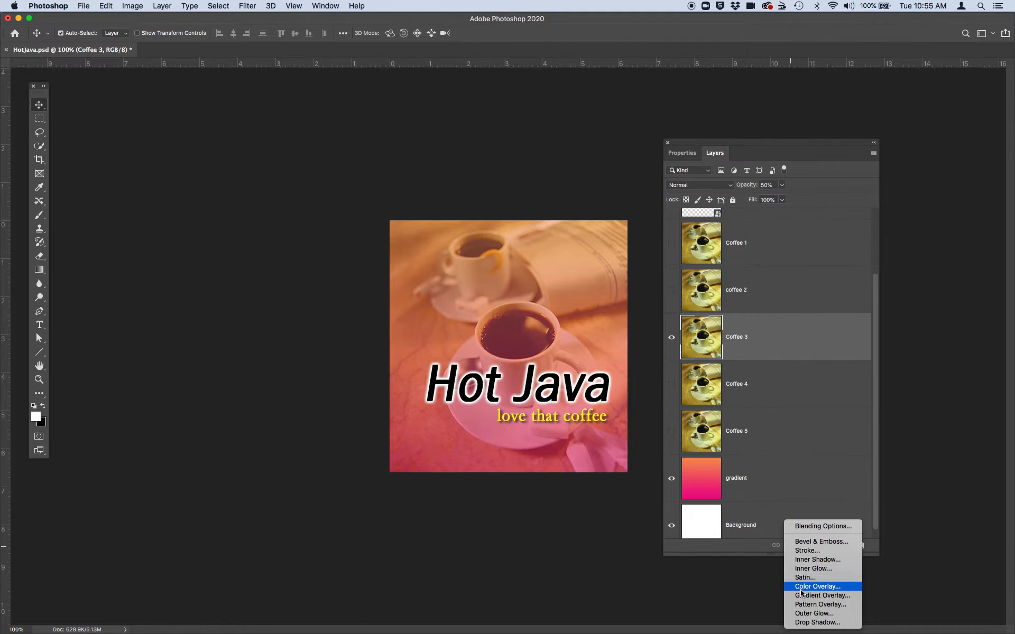
pyautogui.moveTo(806, 551)
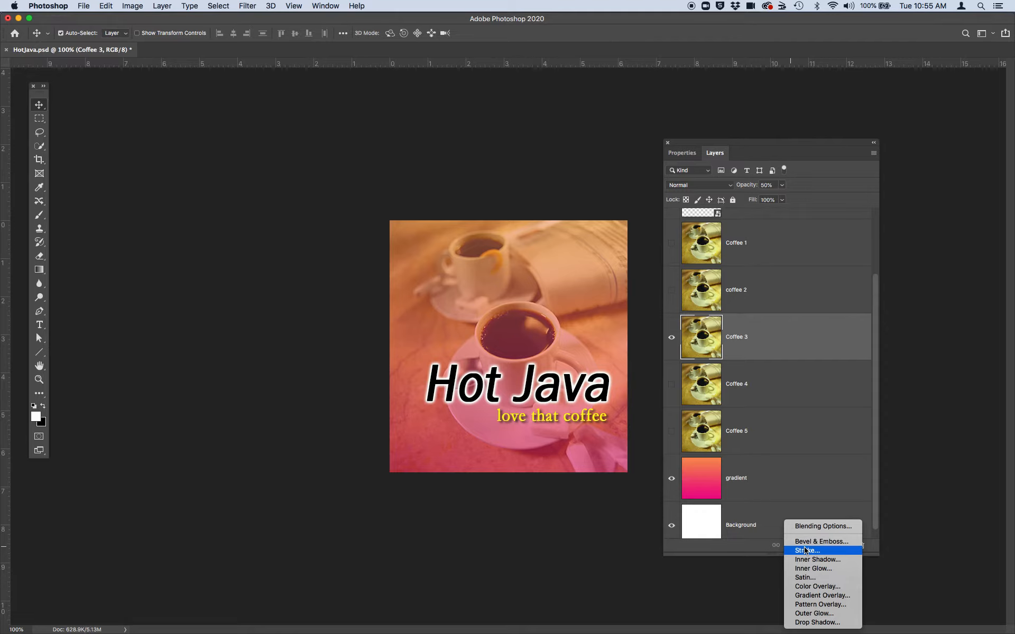
pyautogui.moveTo(808, 586)
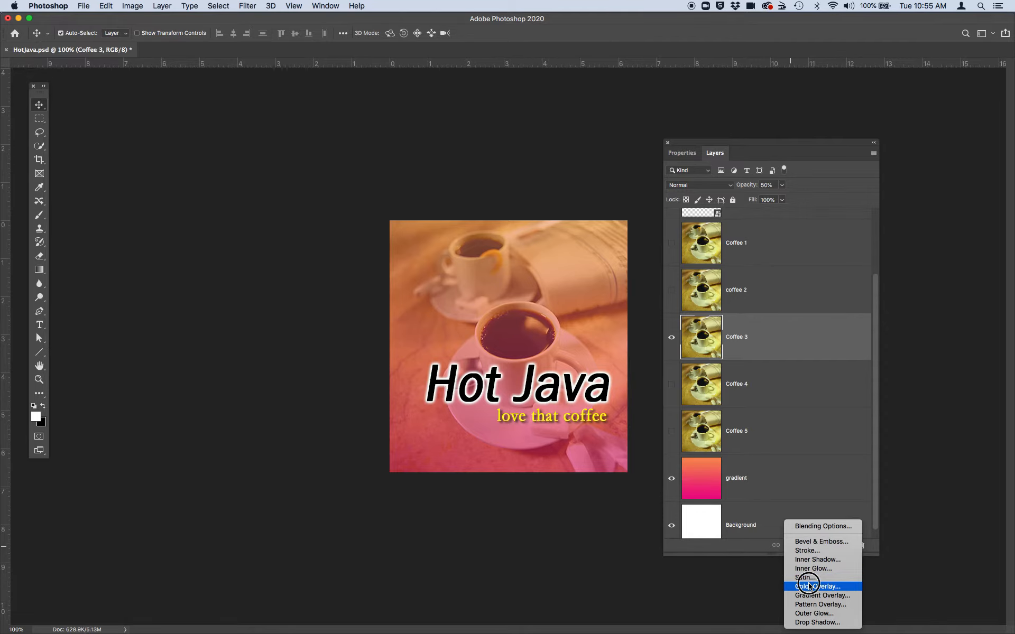
pyautogui.click(818, 586)
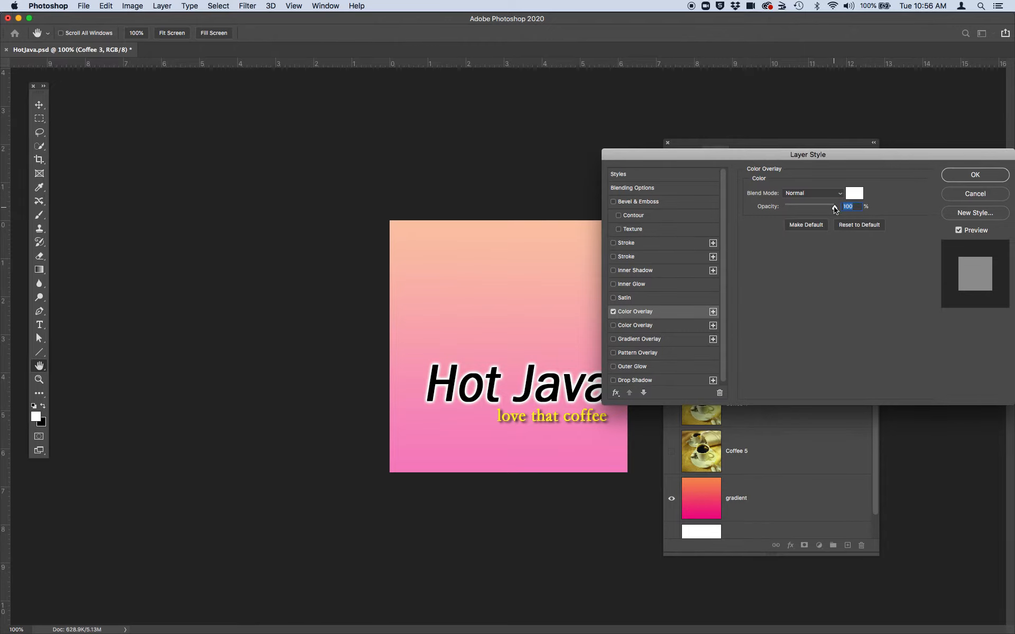
pyautogui.moveTo(834, 207); pyautogui.dragTo(813, 208)
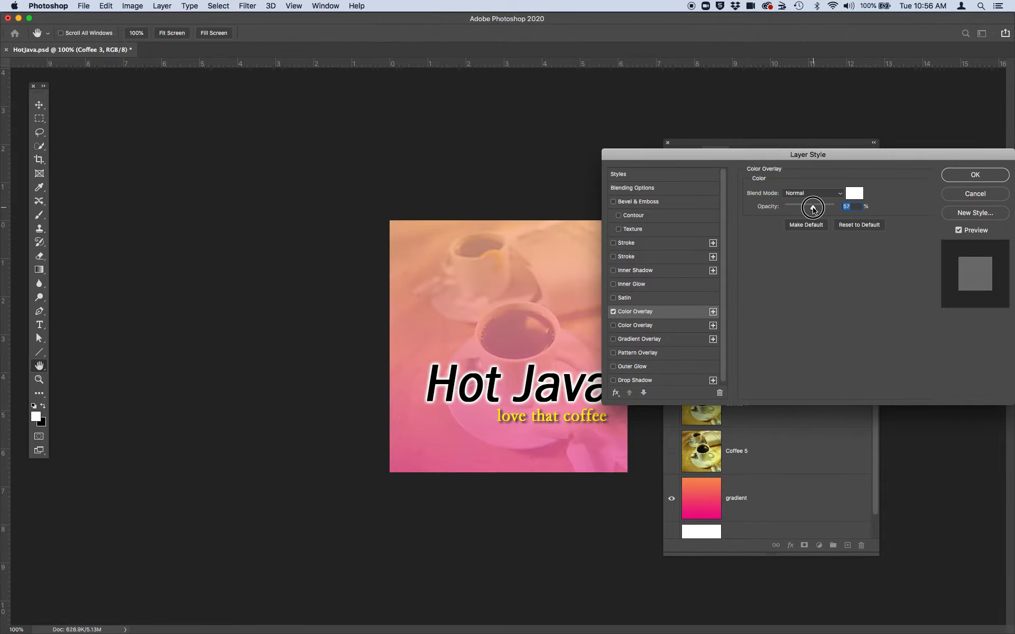
pyautogui.click(854, 193)
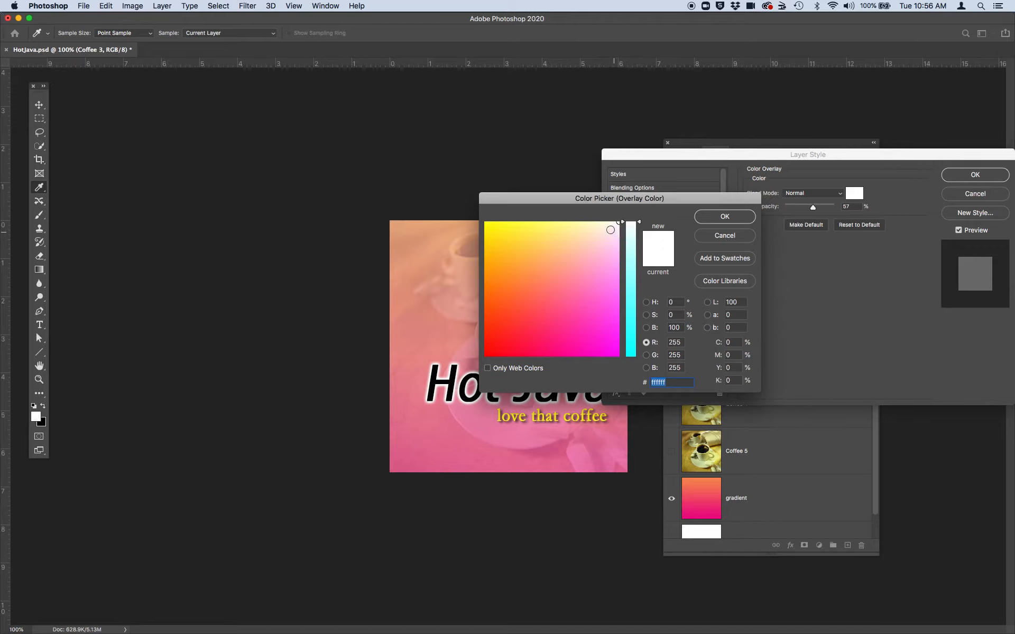
pyautogui.click(538, 271)
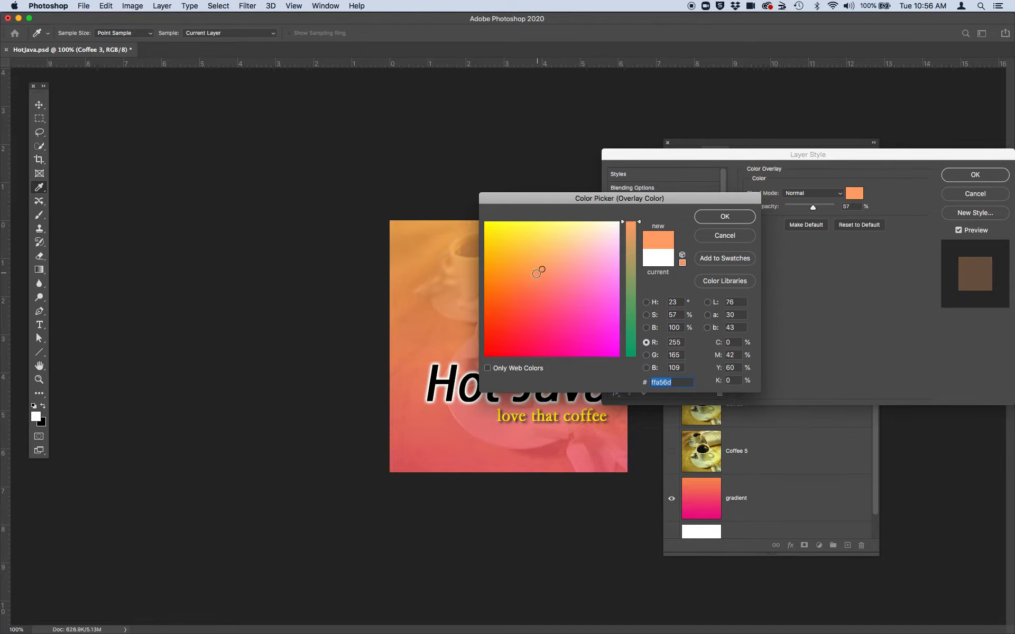
pyautogui.click(487, 248)
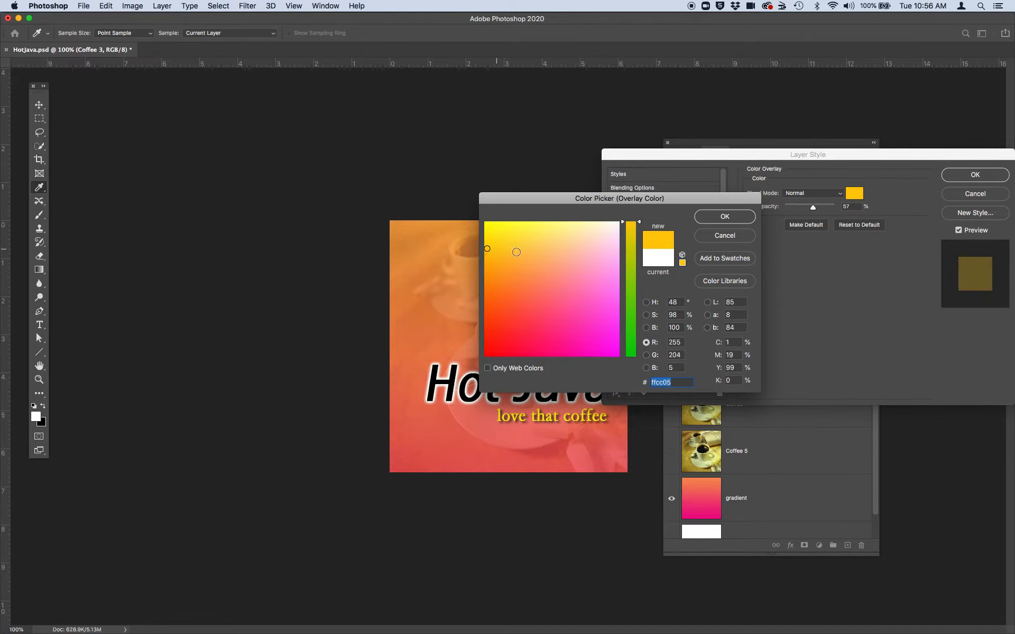
pyautogui.click(638, 305)
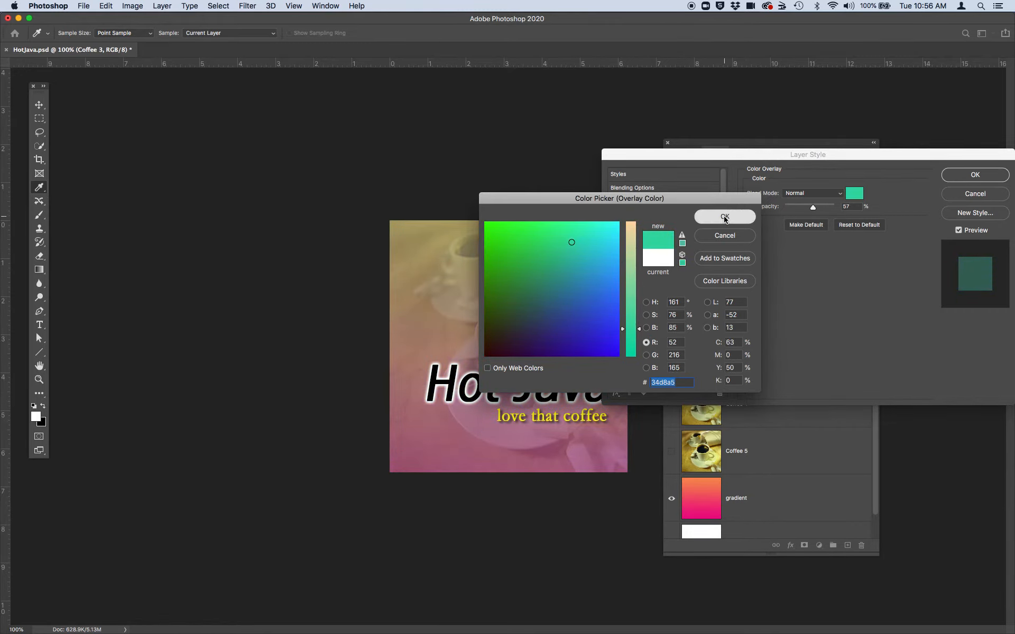
pyautogui.click(724, 217)
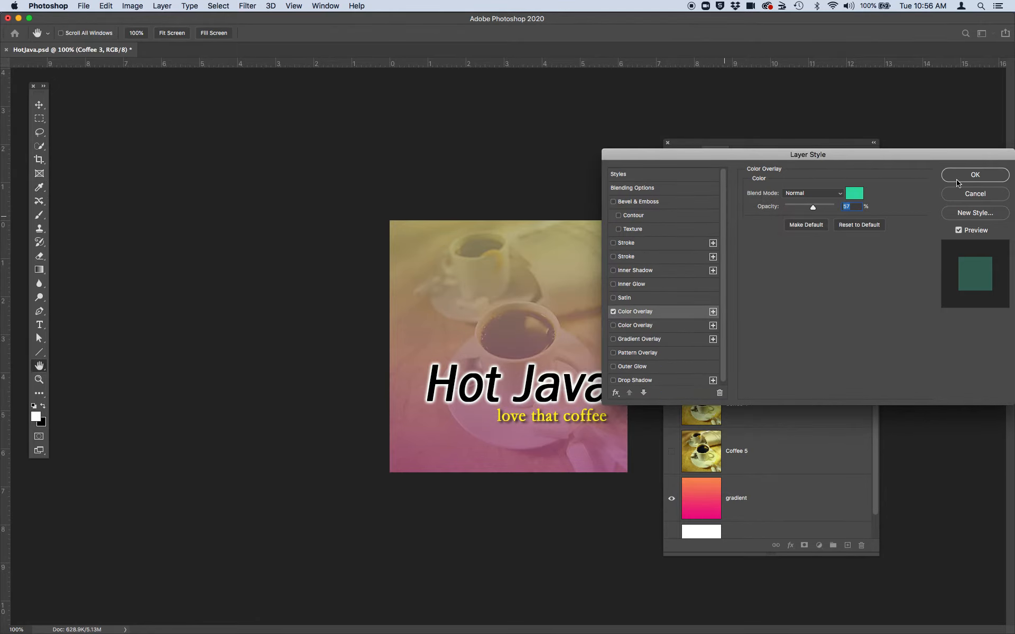
pyautogui.click(975, 175)
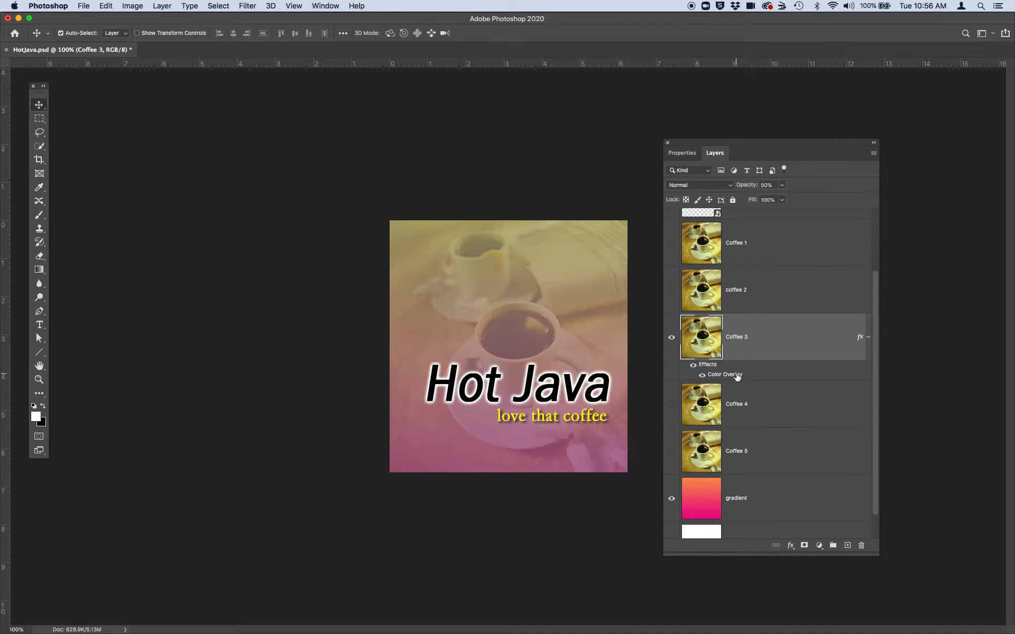
# Toggle Coffee 3's eye icon to hide it, leaving Coffee 4 visible
pyautogui.click(671, 337)
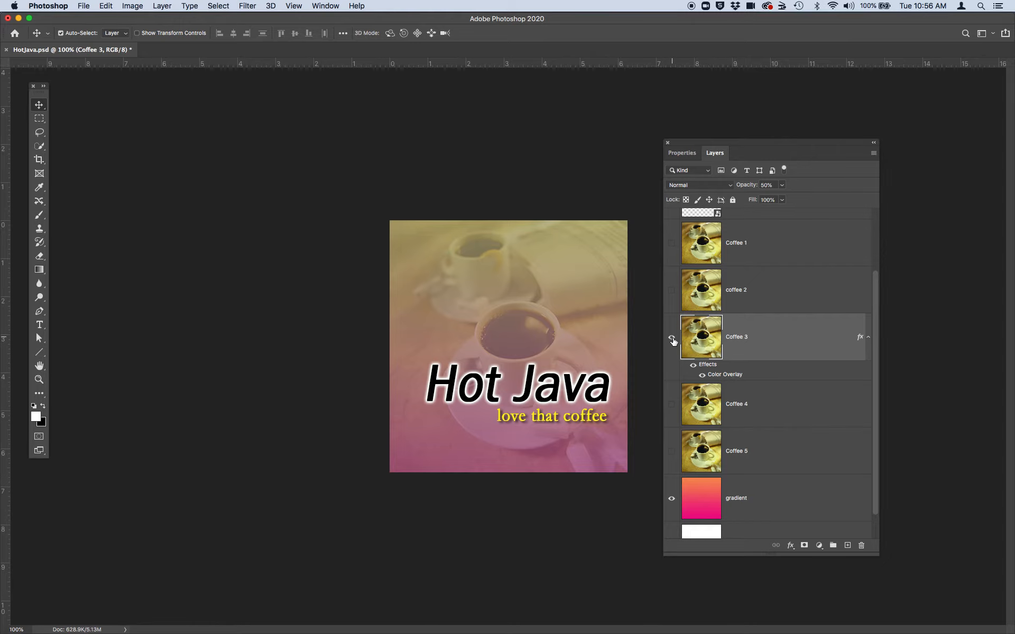
pyautogui.click(672, 337)
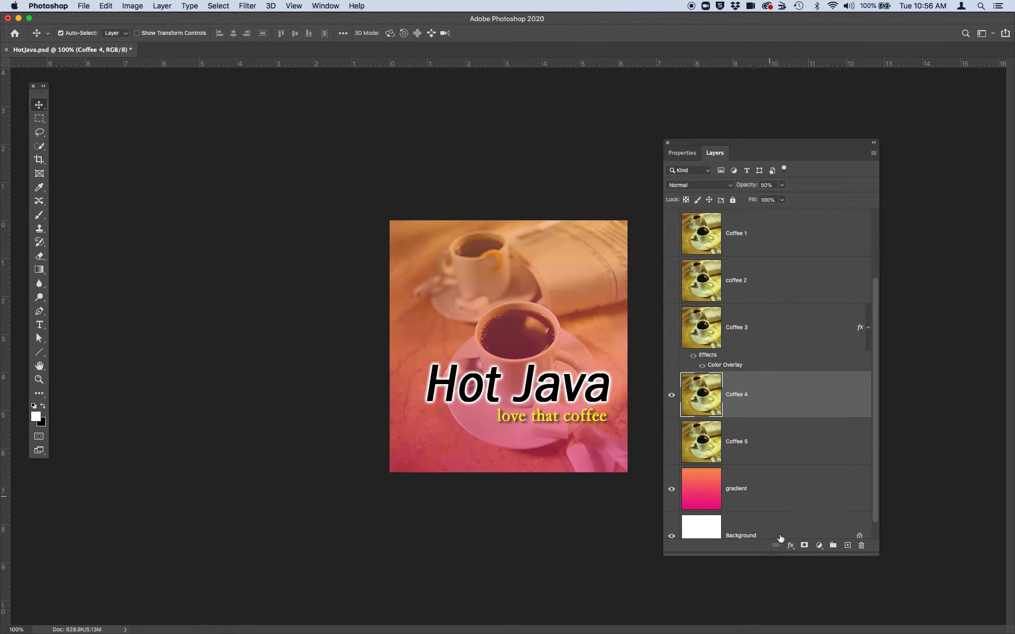
# Apply a Gradient Overlay layer style to Coffee 4 using the rainbow preset at 39% opacity
pyautogui.click(740, 526)
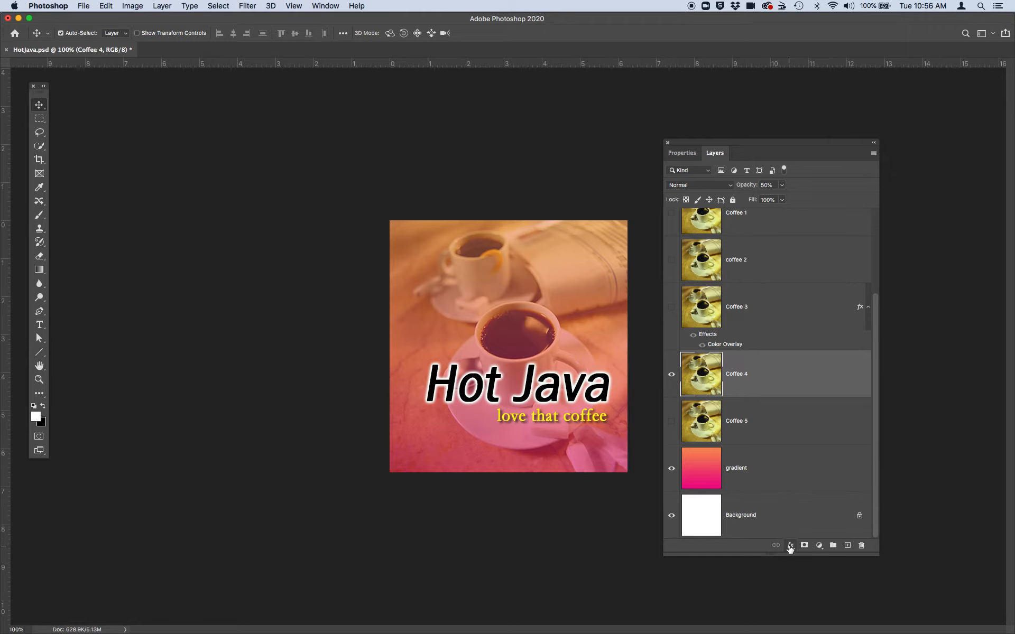
pyautogui.click(790, 545)
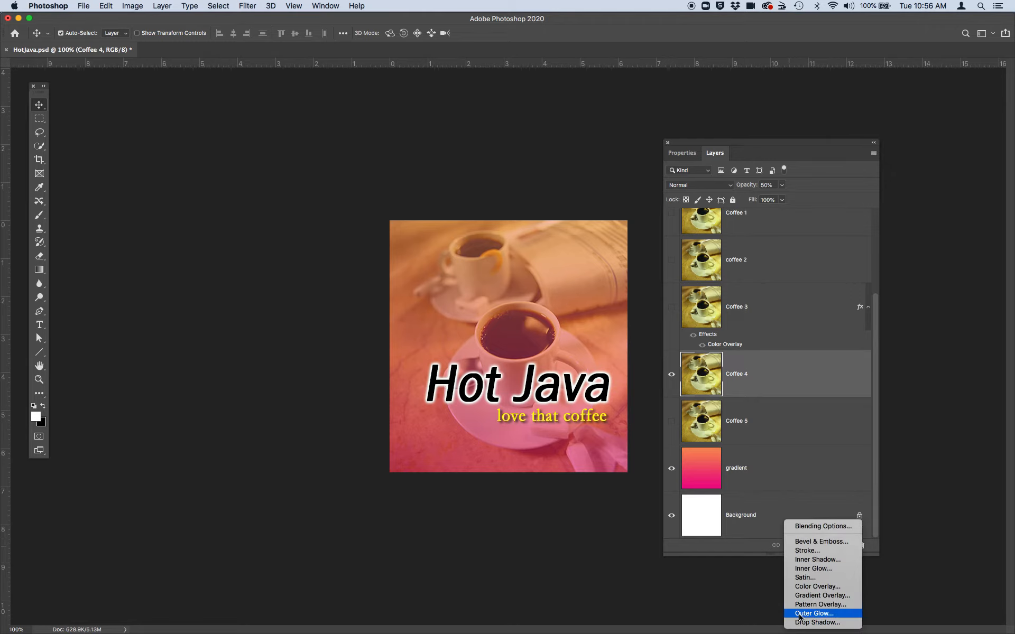
pyautogui.moveTo(822, 596)
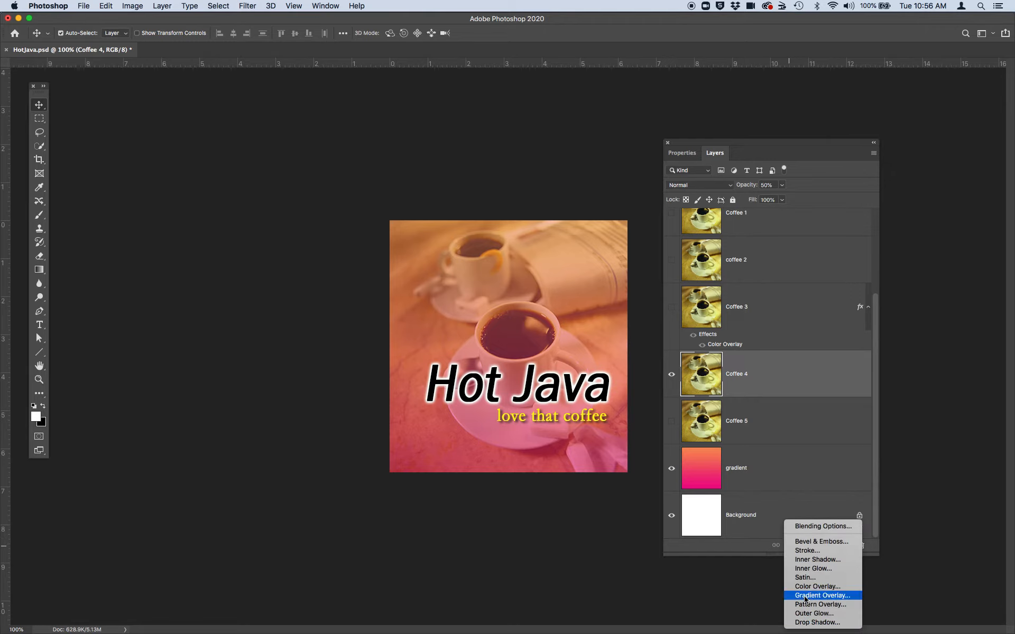
pyautogui.click(821, 596)
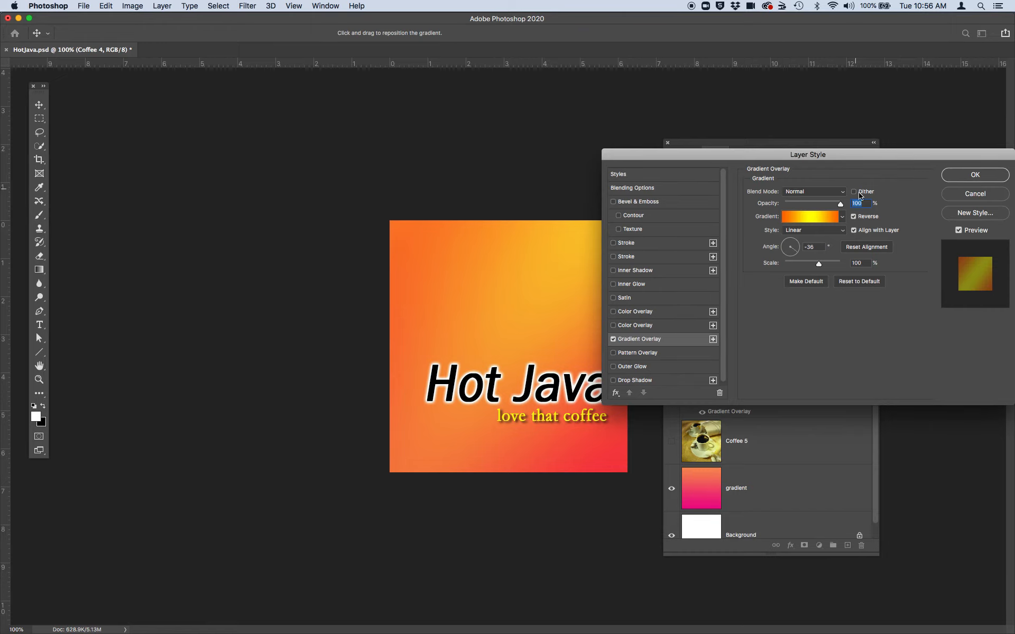
pyautogui.moveTo(840, 203); pyautogui.dragTo(816, 203)
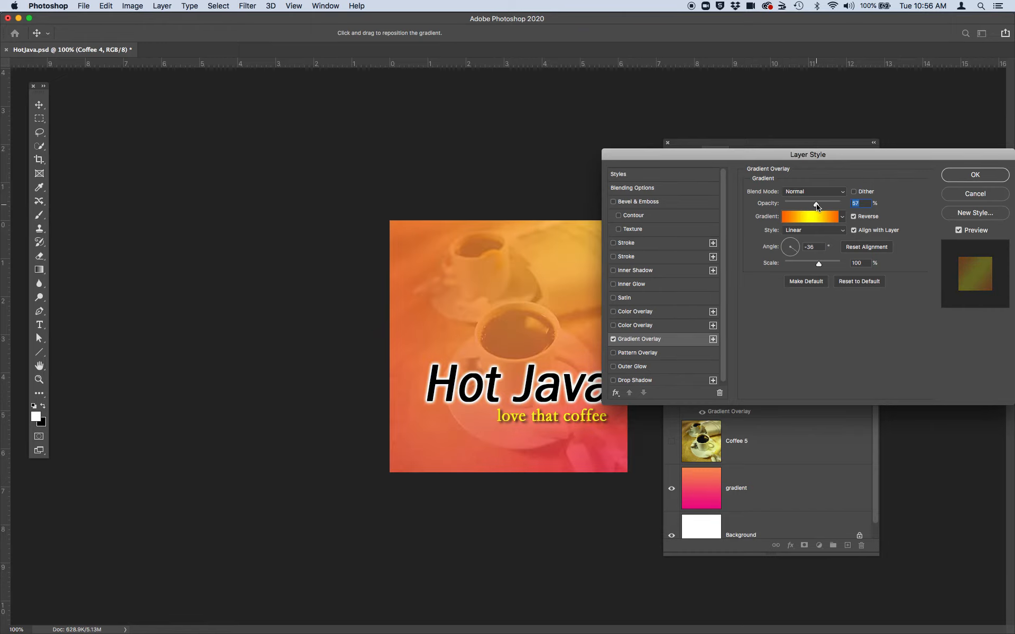
pyautogui.click(842, 216)
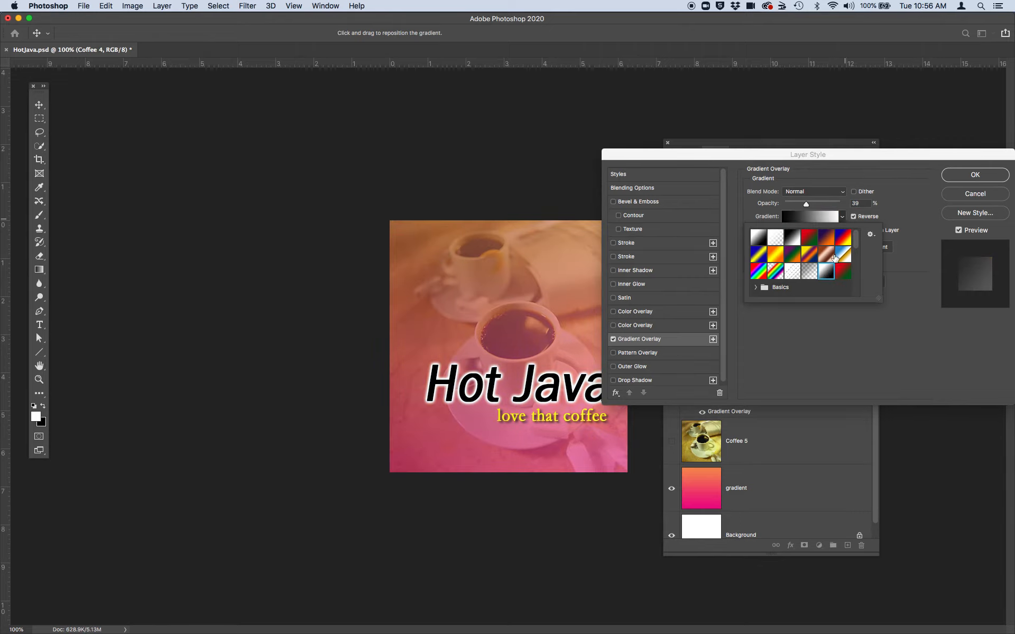
pyautogui.click(805, 251)
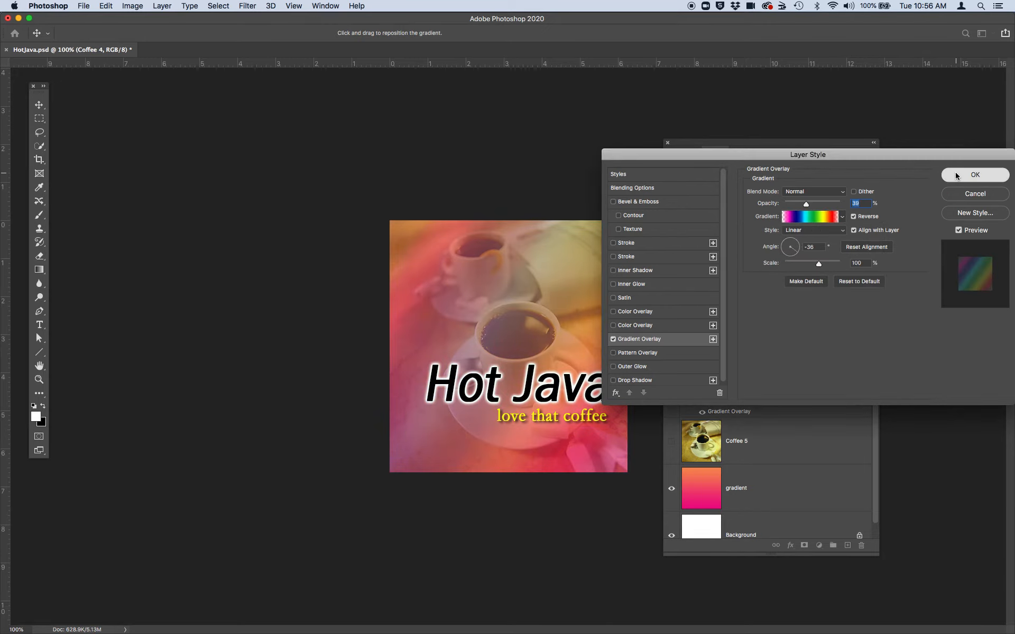
pyautogui.click(974, 175)
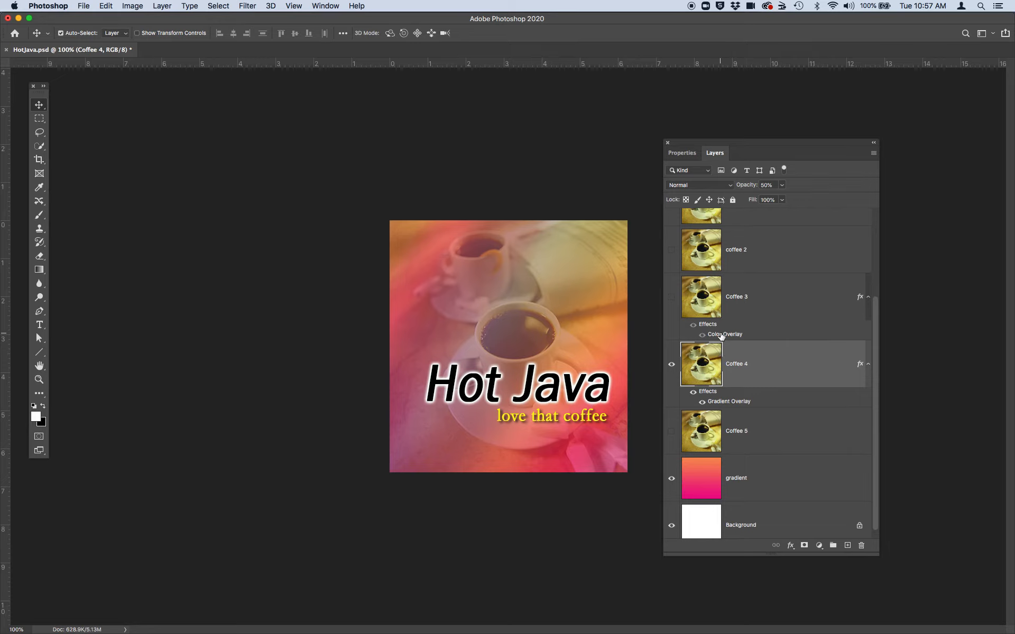
# Select the Coffee 5 layer and switch its blend mode to Luminosity
pyautogui.scroll(-3)
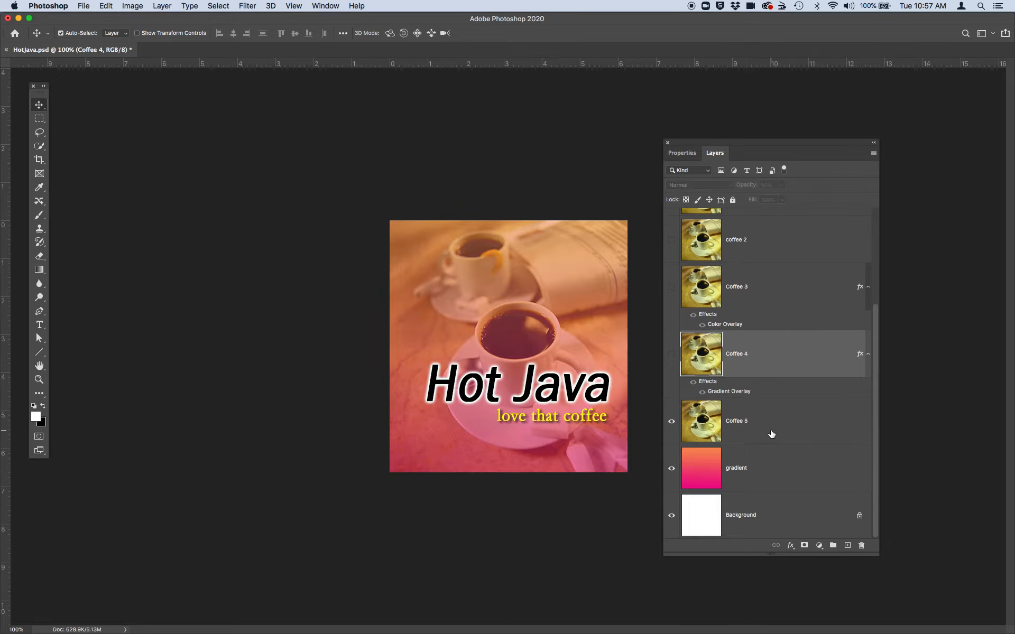
pyautogui.click(736, 421)
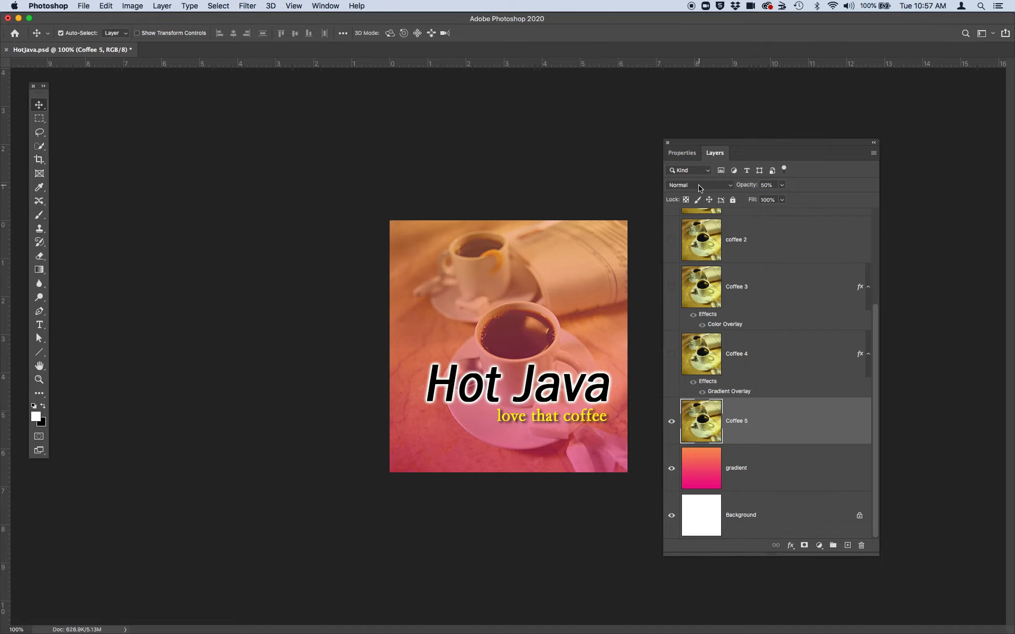
pyautogui.click(696, 185)
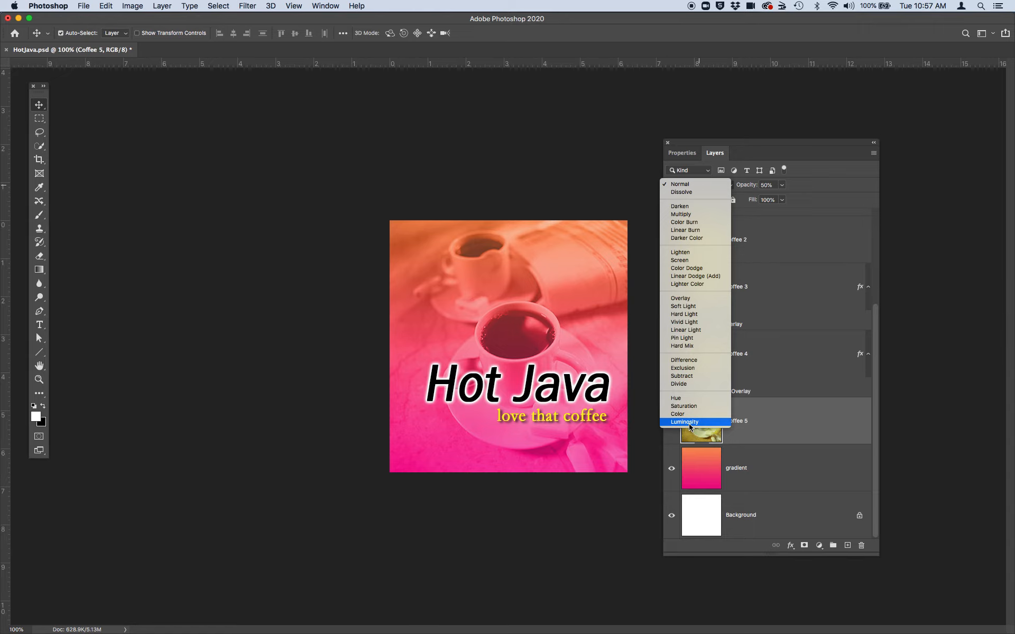
pyautogui.click(683, 422)
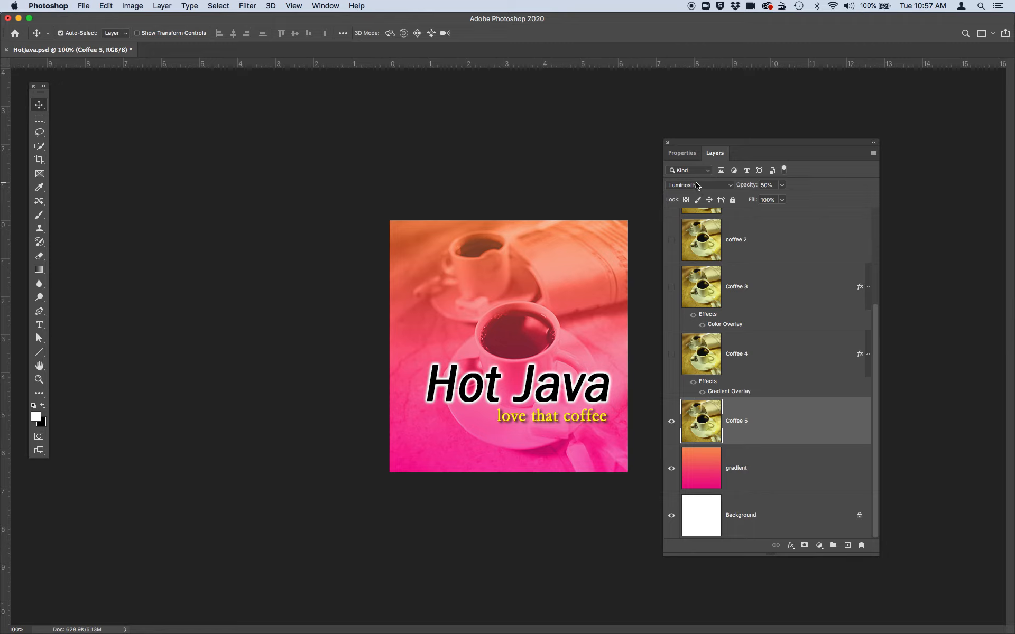
pyautogui.moveTo(749, 438)
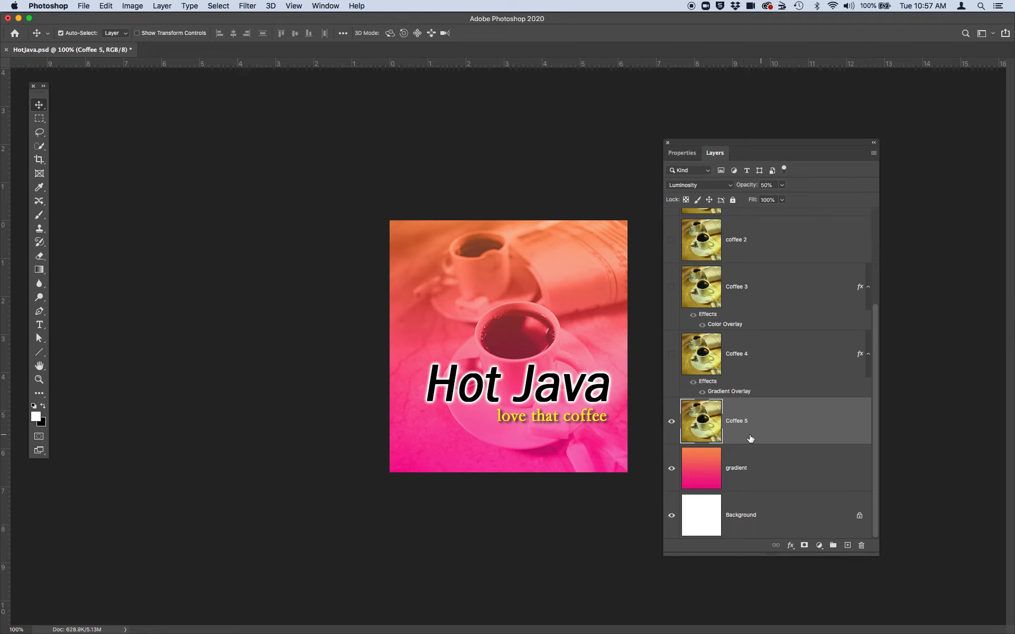
pyautogui.moveTo(739, 245)
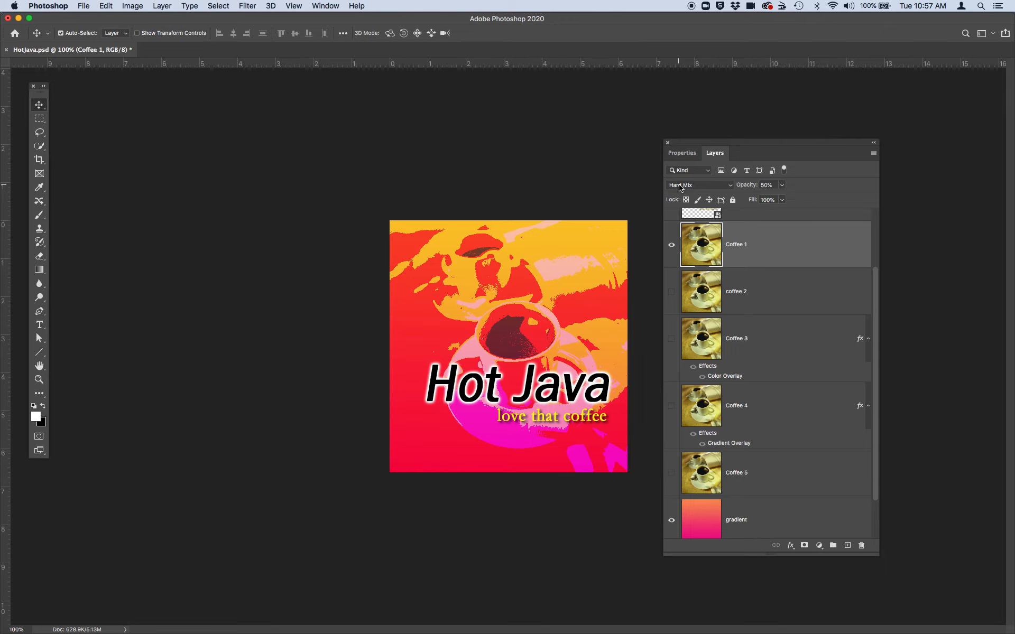
pyautogui.click(764, 292)
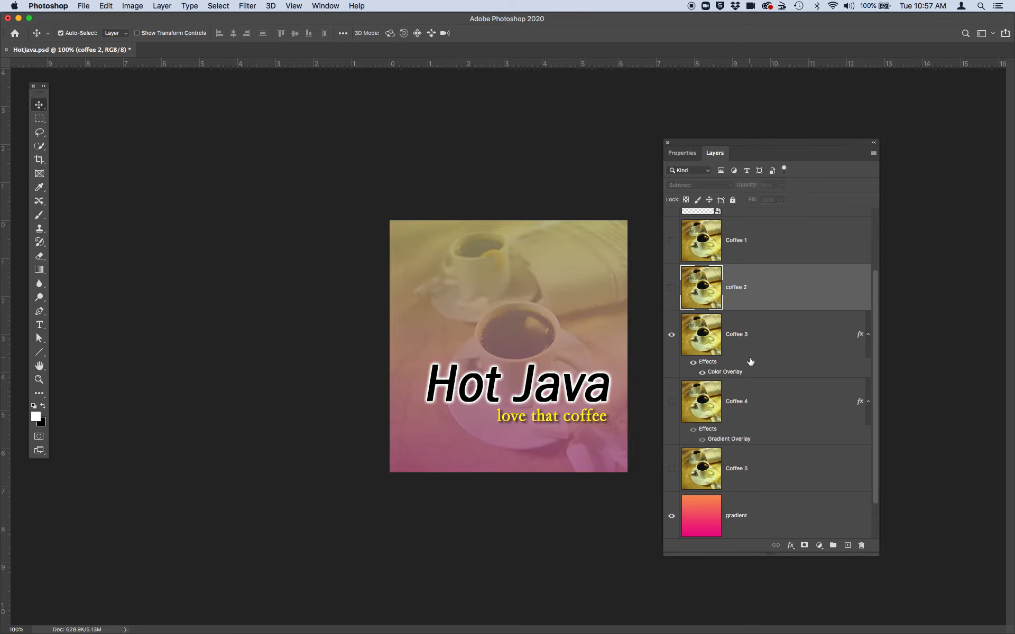
pyautogui.moveTo(758, 340)
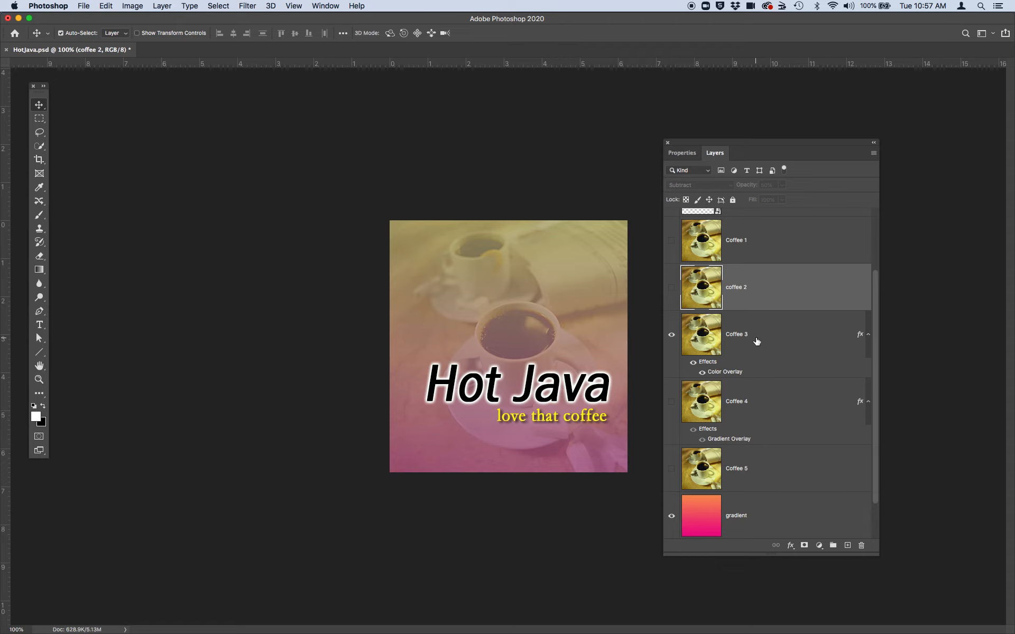
pyautogui.moveTo(659, 338)
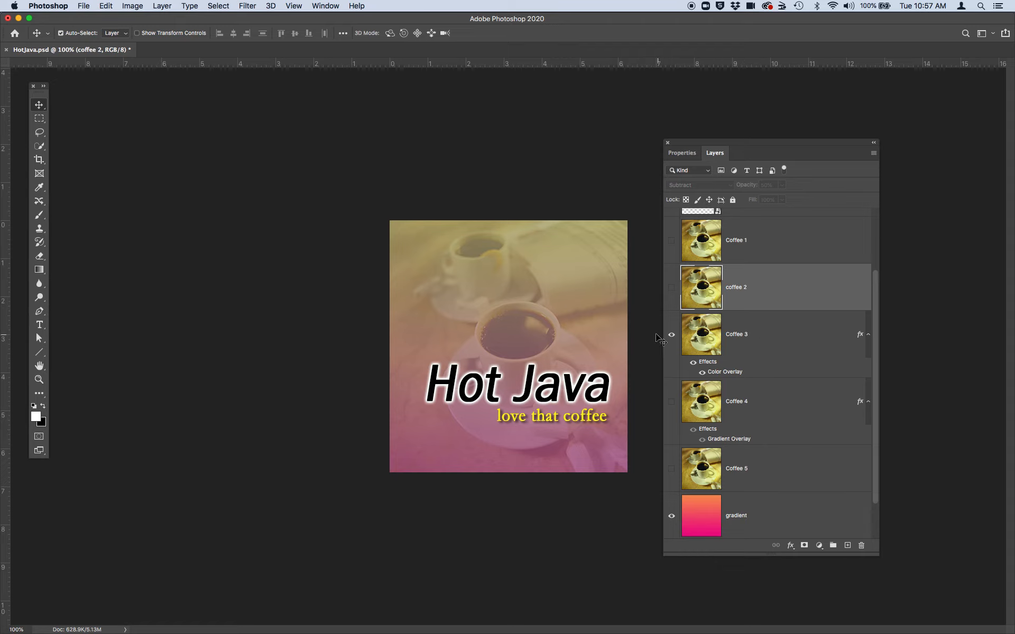
pyautogui.click(736, 401)
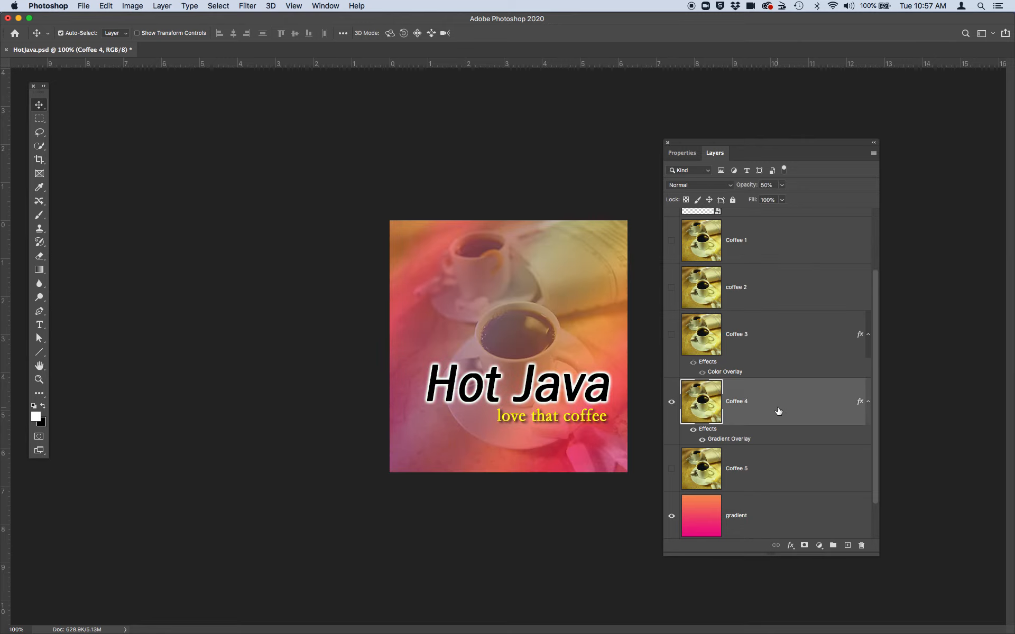
pyautogui.moveTo(733, 443)
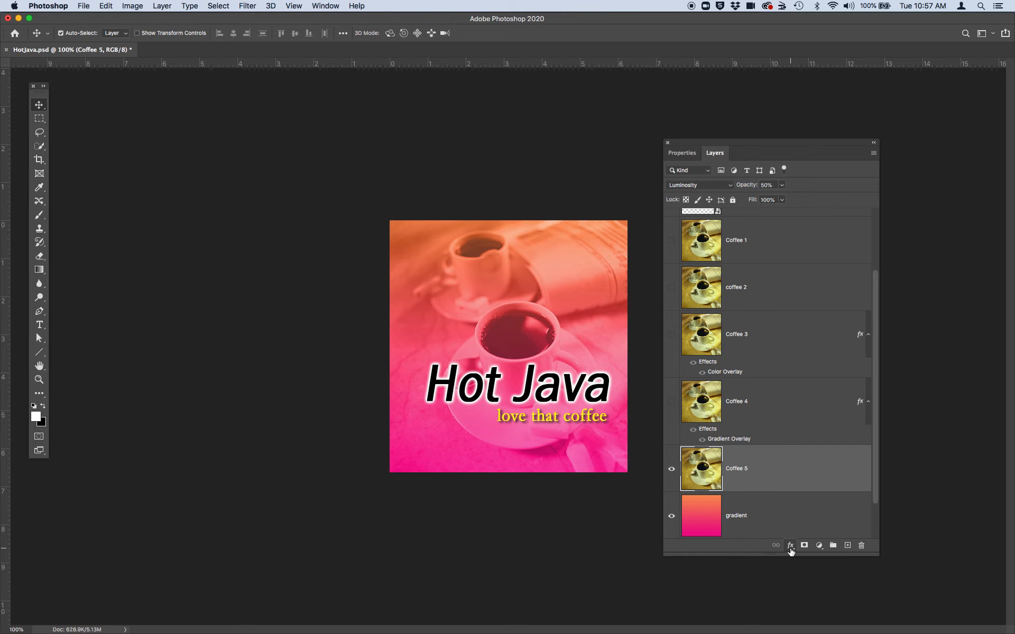
pyautogui.moveTo(790, 546)
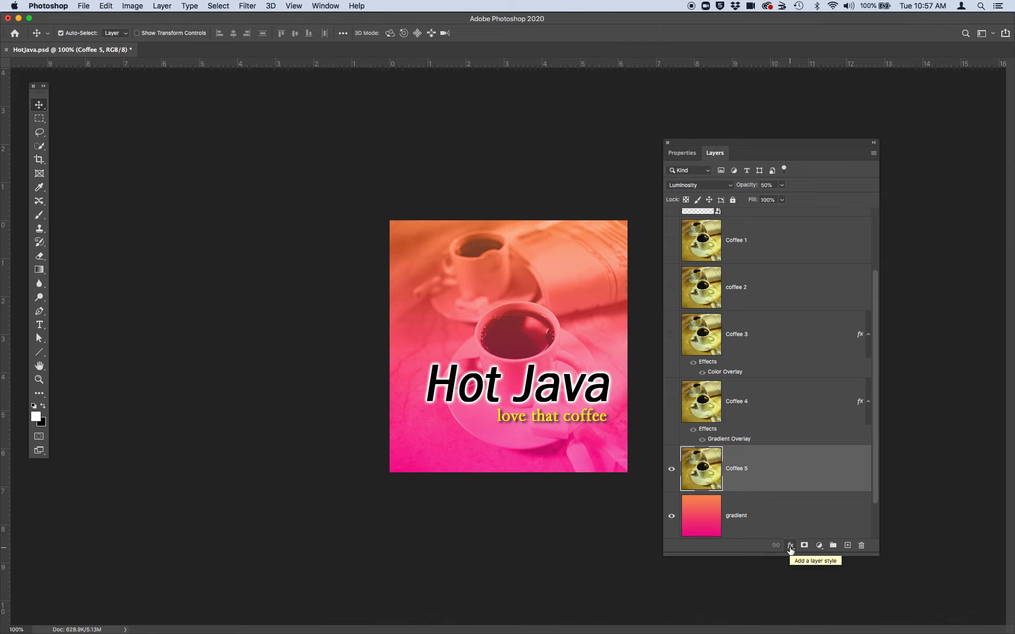
pyautogui.moveTo(792, 495)
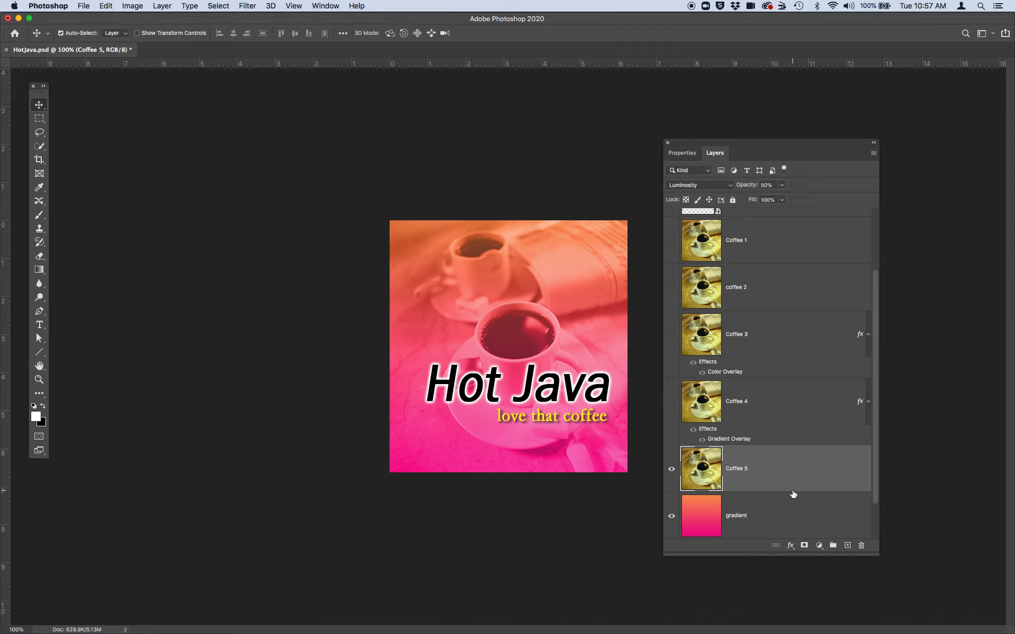